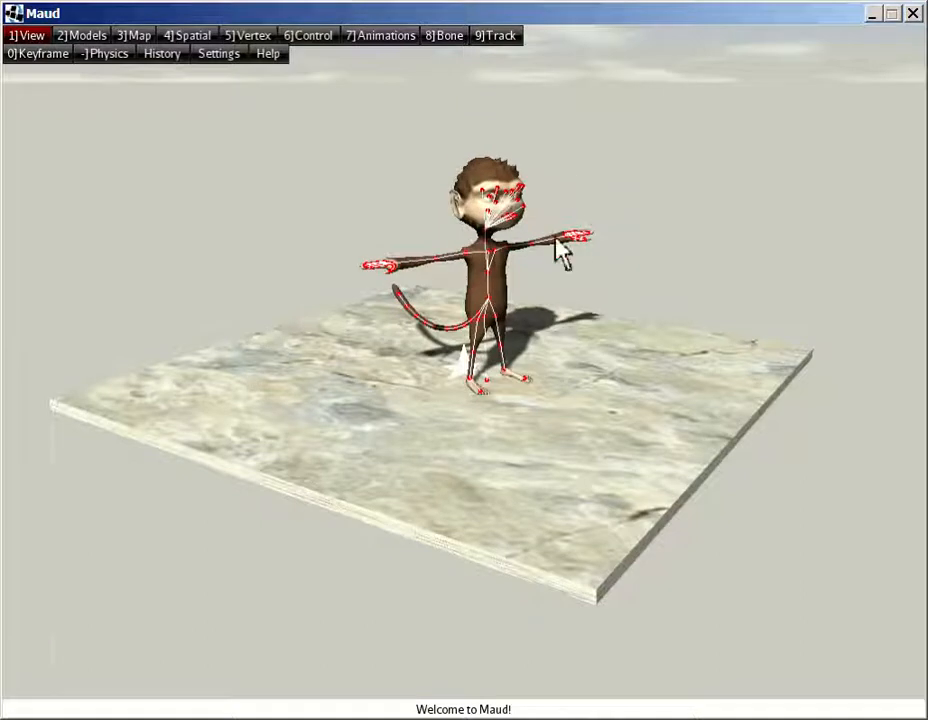
mouse_move(470, 270)
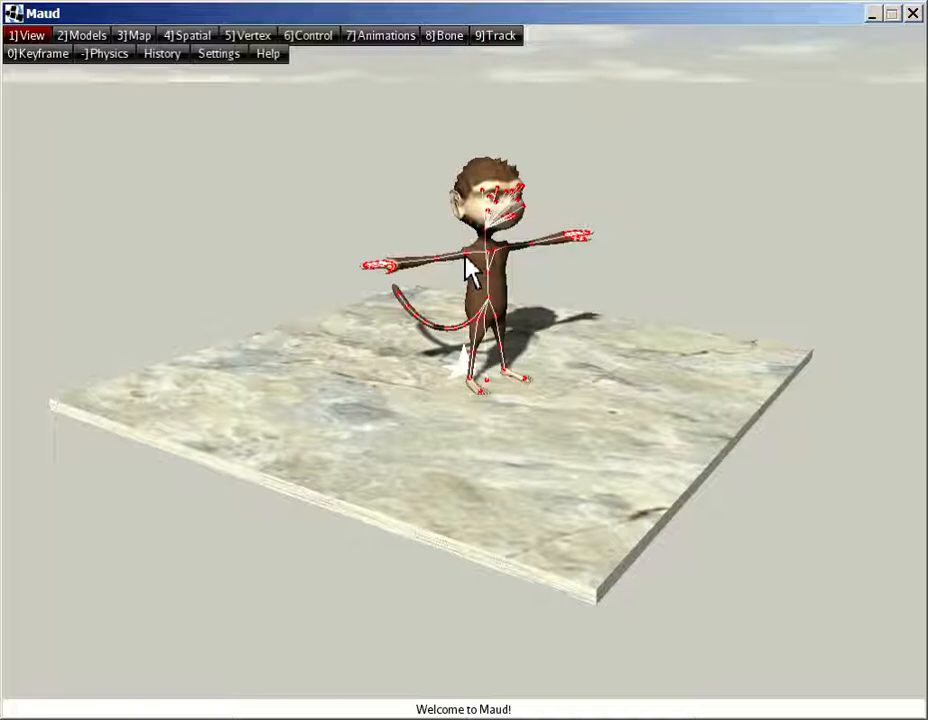
- Place the 3D cursor on the ground just left of the monkey model
left_click(470, 264)
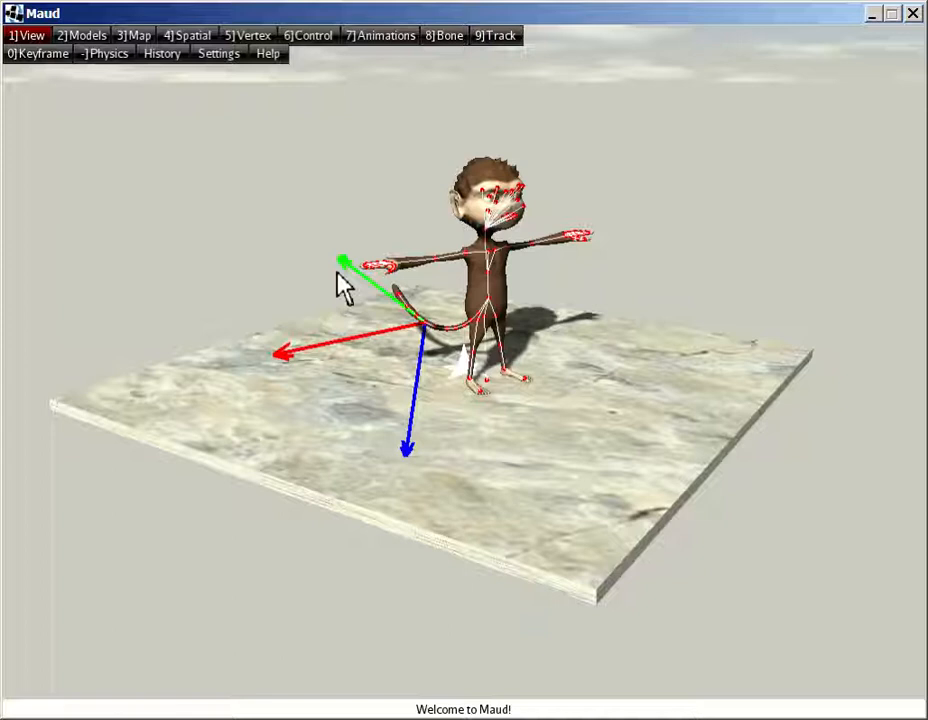
mouse_move(284, 370)
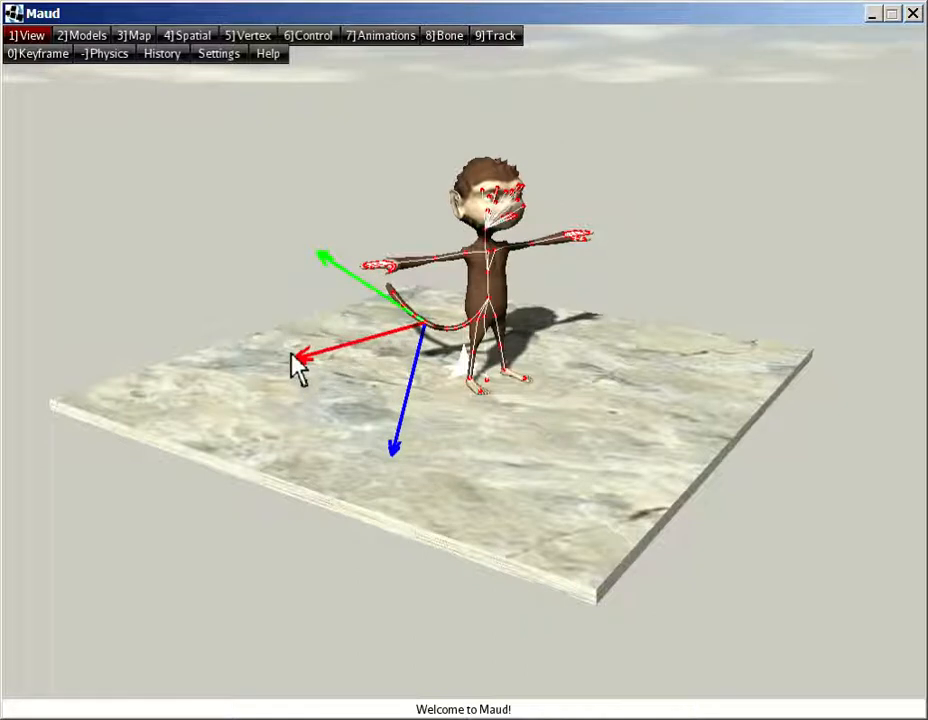
mouse_move(506, 136)
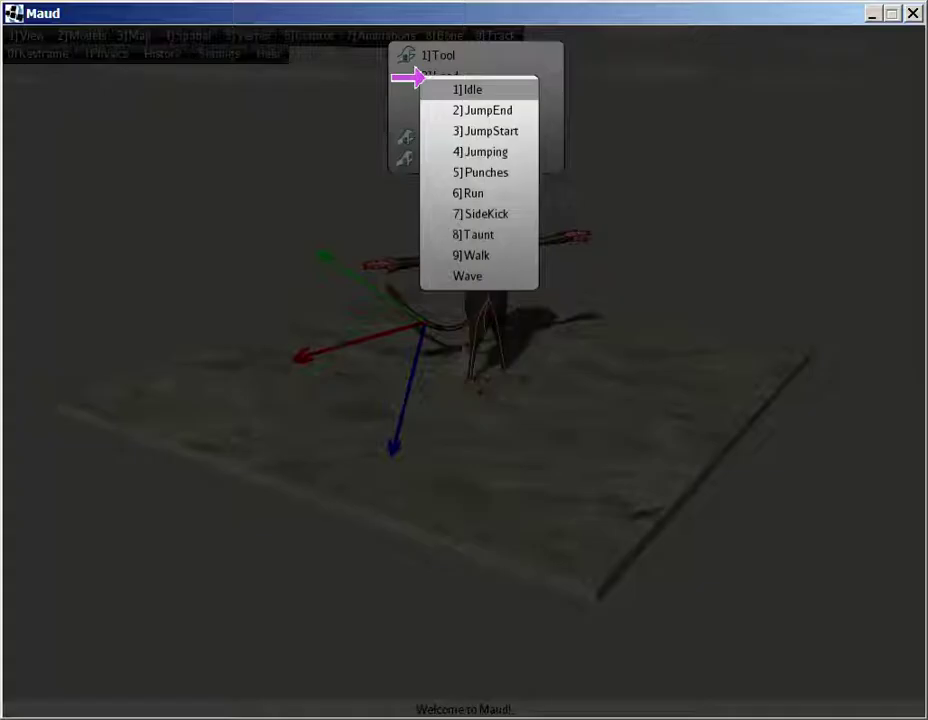
mouse_move(478, 234)
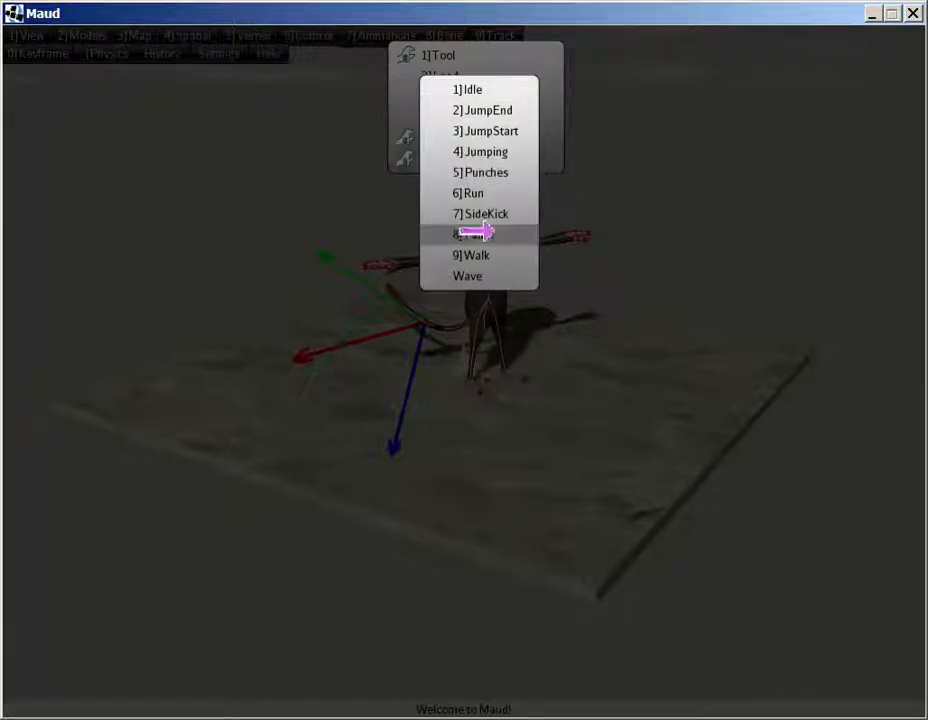
- Load the 8] Taunt animation from Jaime's animation list and play it
left_click(476, 232)
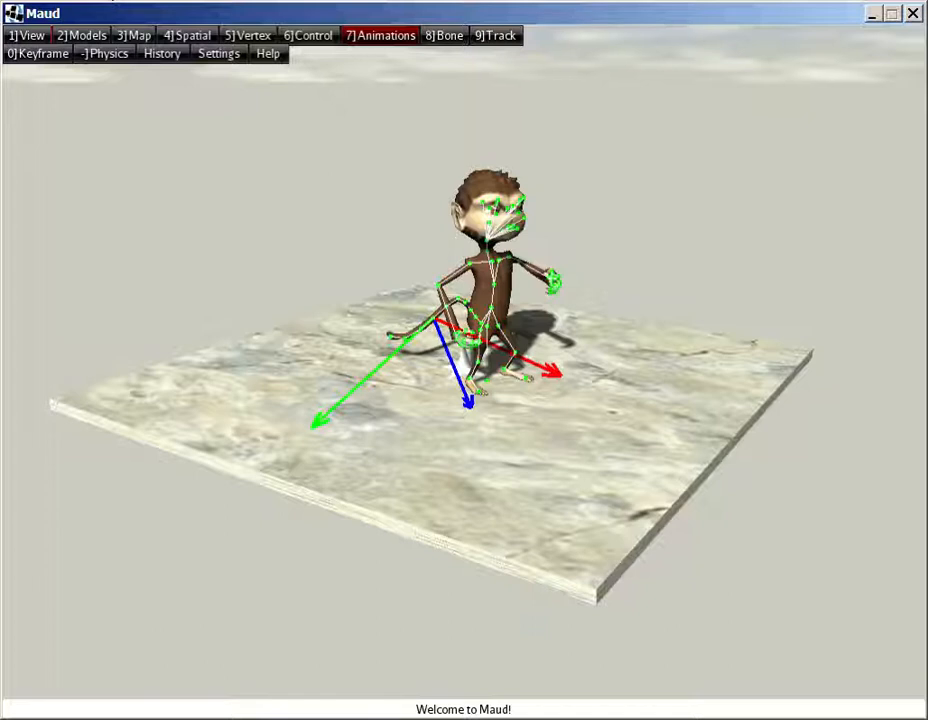
mouse_move(218, 52)
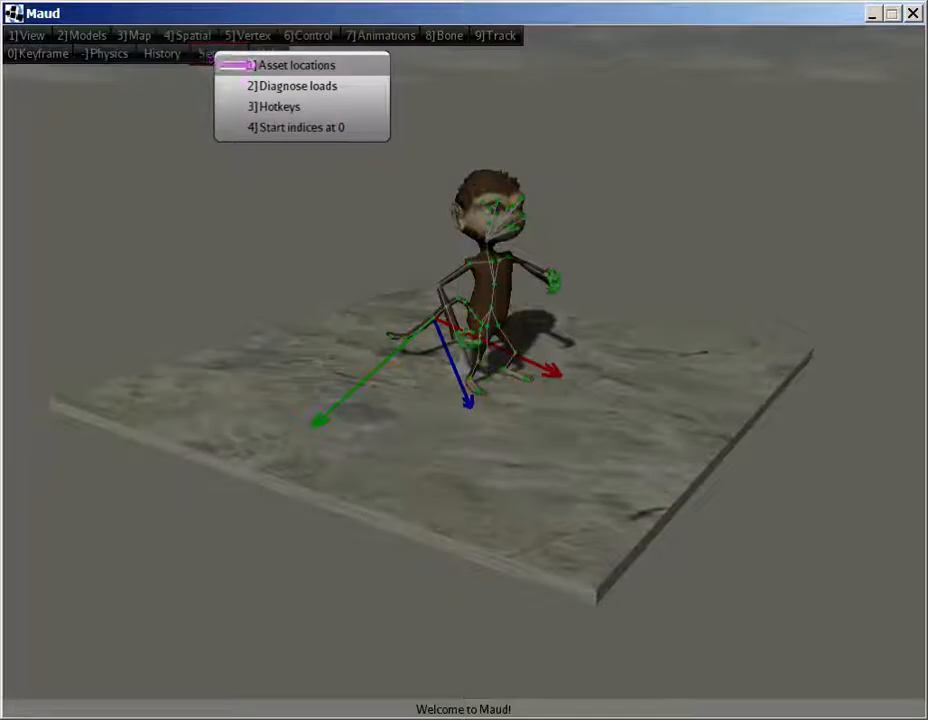
- Add S:/assets as an asset location in the settings
left_click(296, 64)
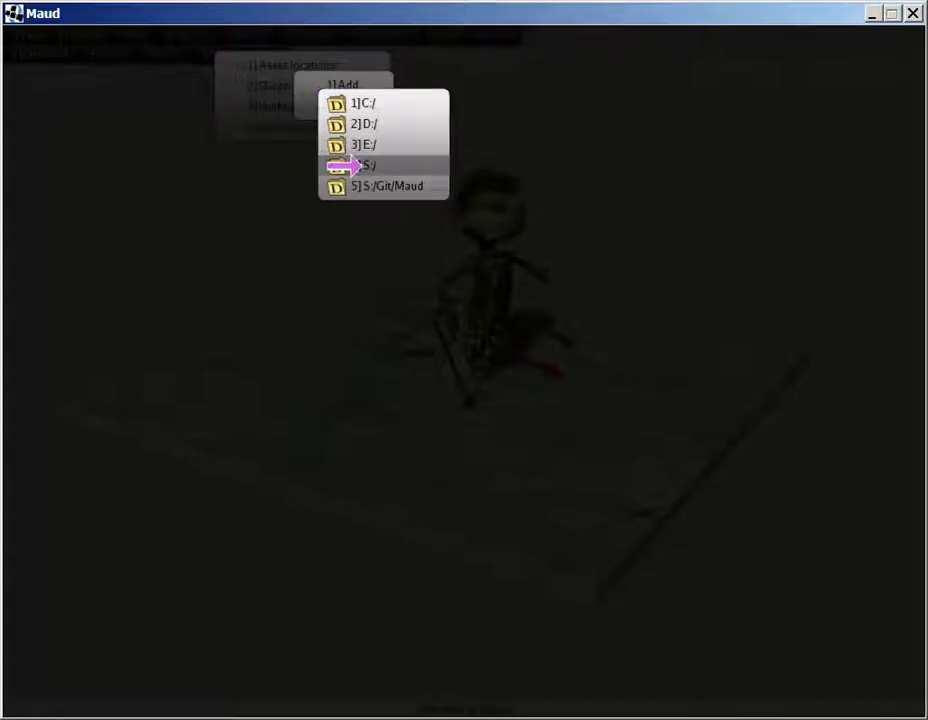
left_click(364, 164)
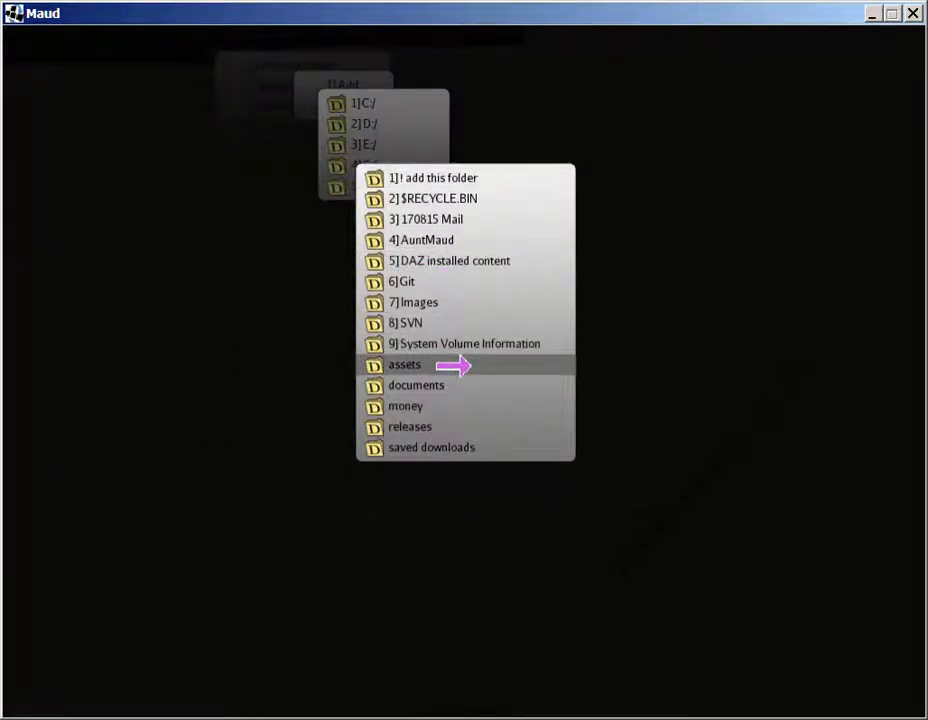
left_click(404, 364)
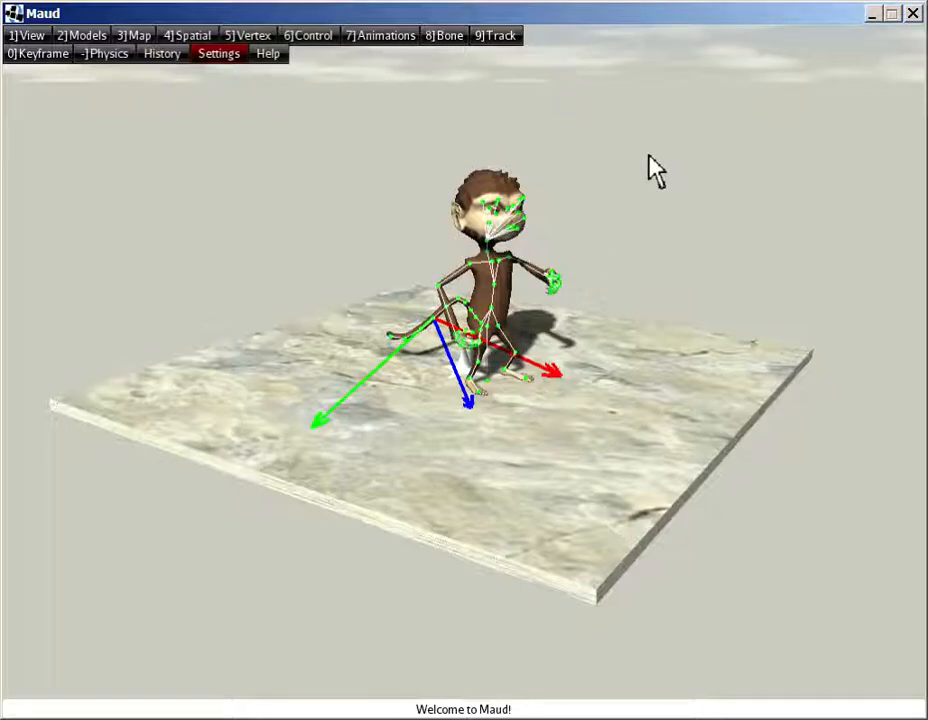
mouse_move(620, 184)
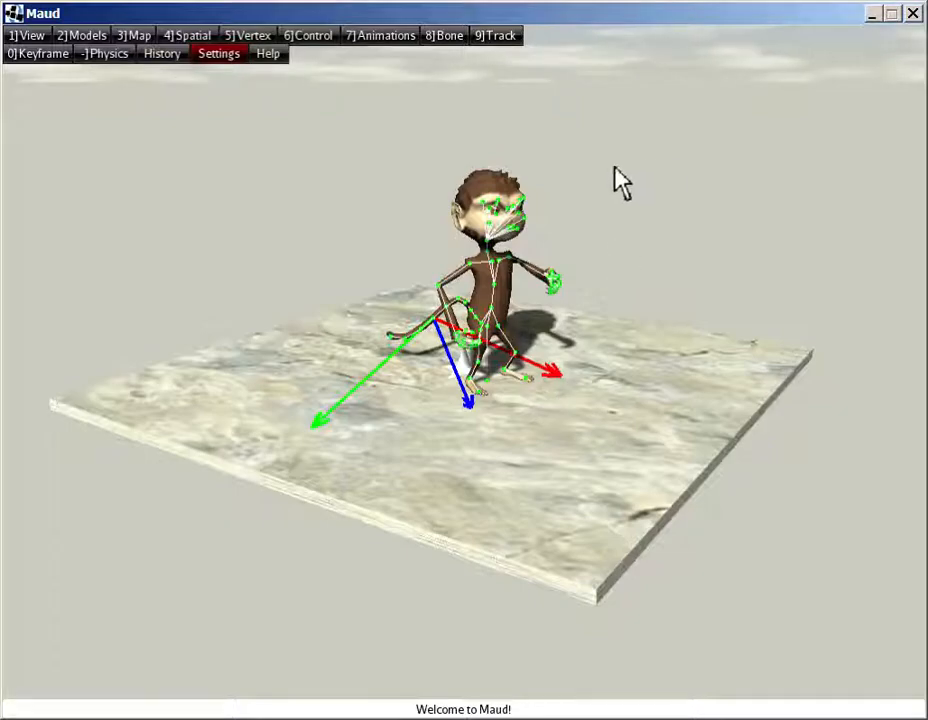
- Load the woman character model from the S:/assets Models folder
left_click(84, 36)
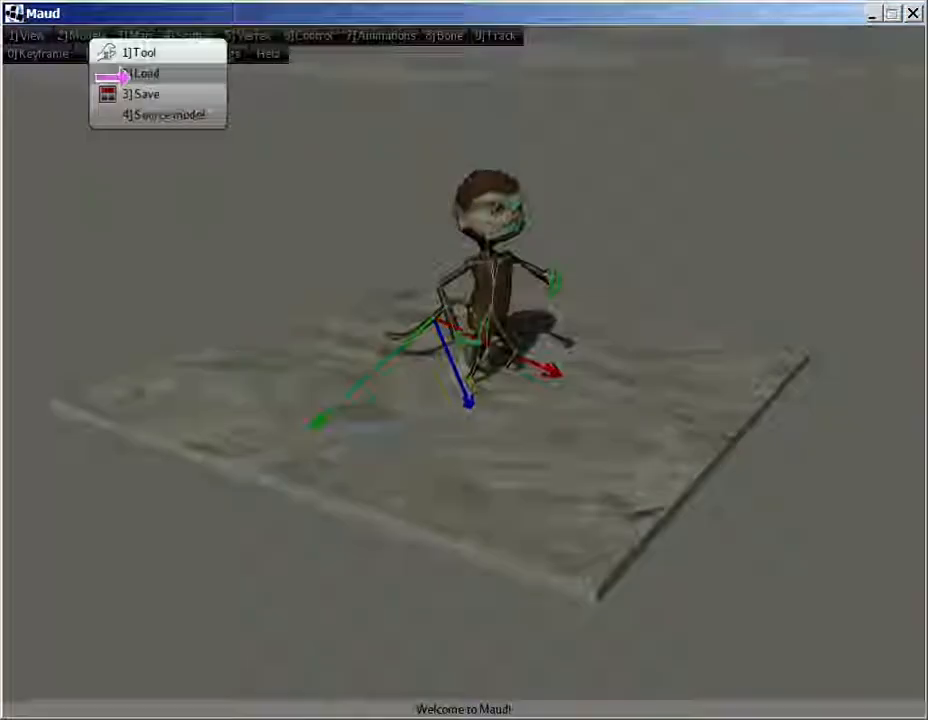
left_click(144, 72)
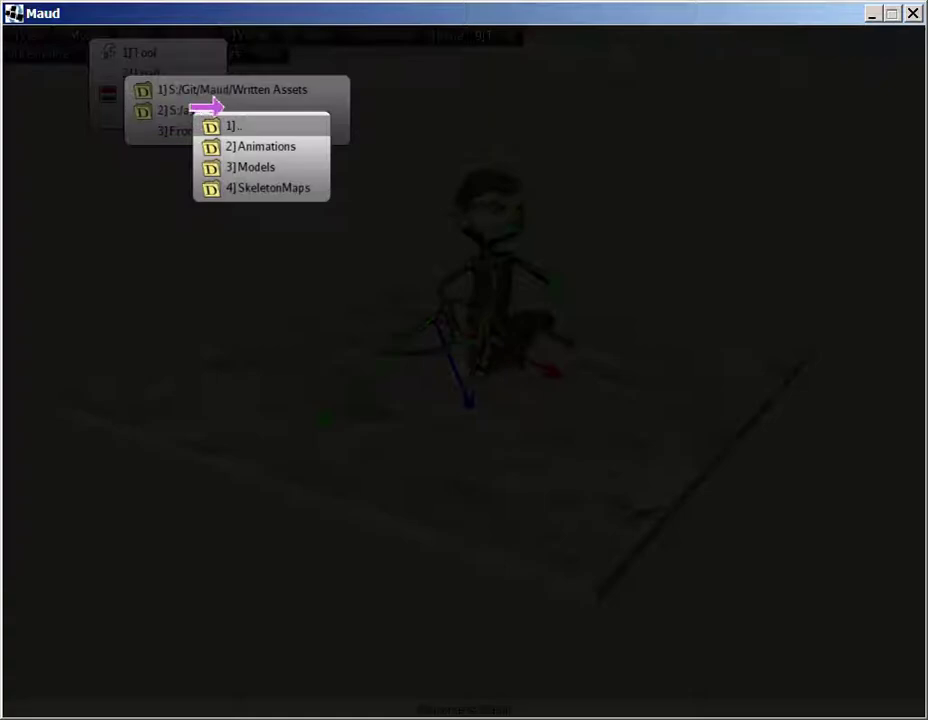
mouse_move(260, 168)
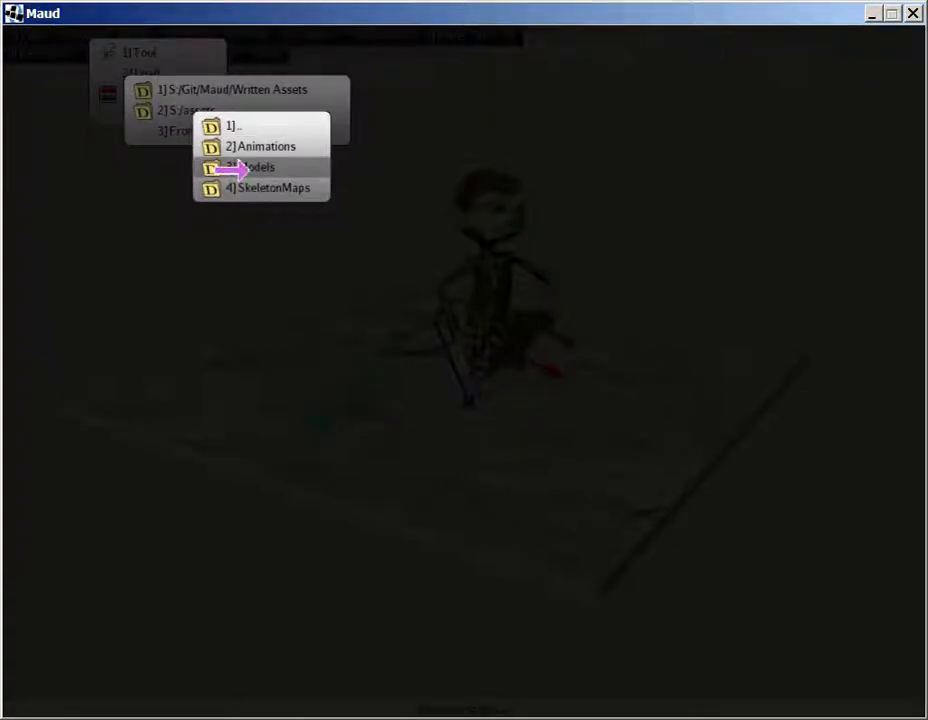
left_click(252, 168)
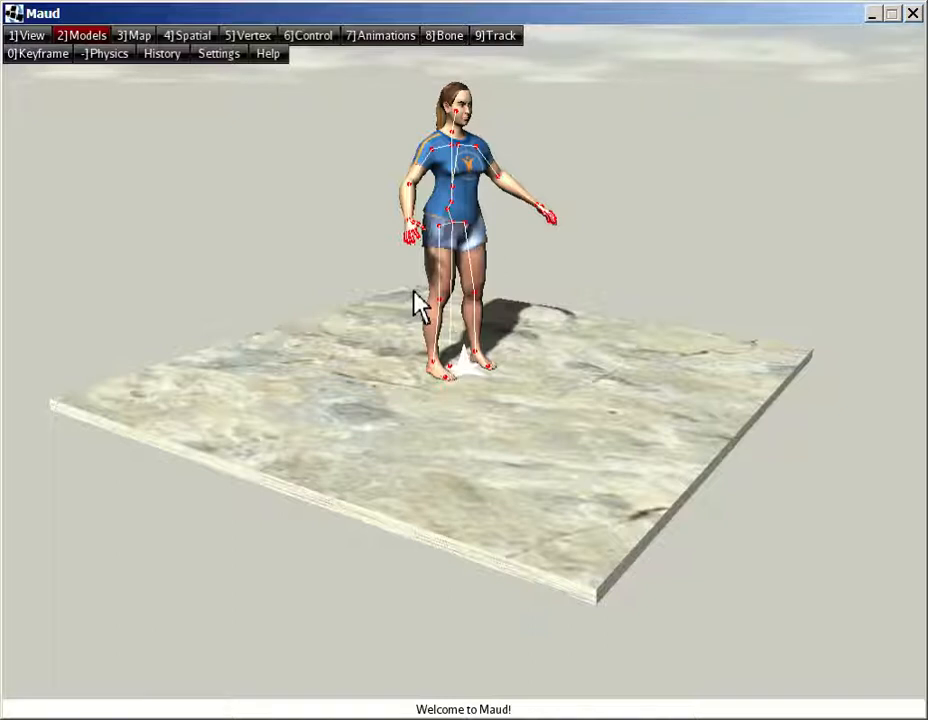
mouse_move(400, 56)
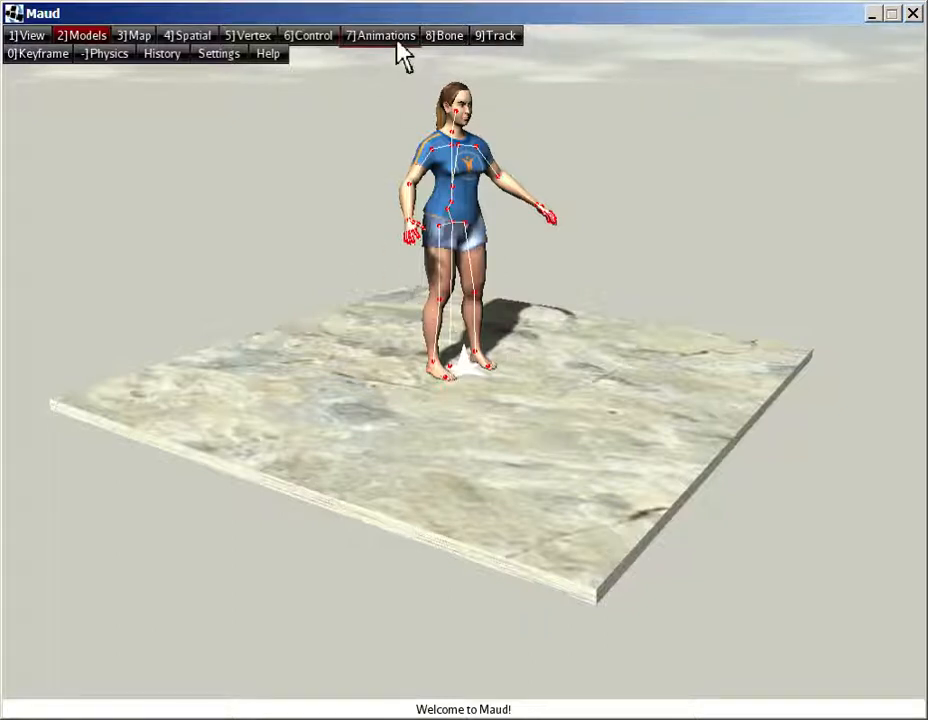
- Load an animation 'from Puppet' on the woman model and play it
left_click(380, 36)
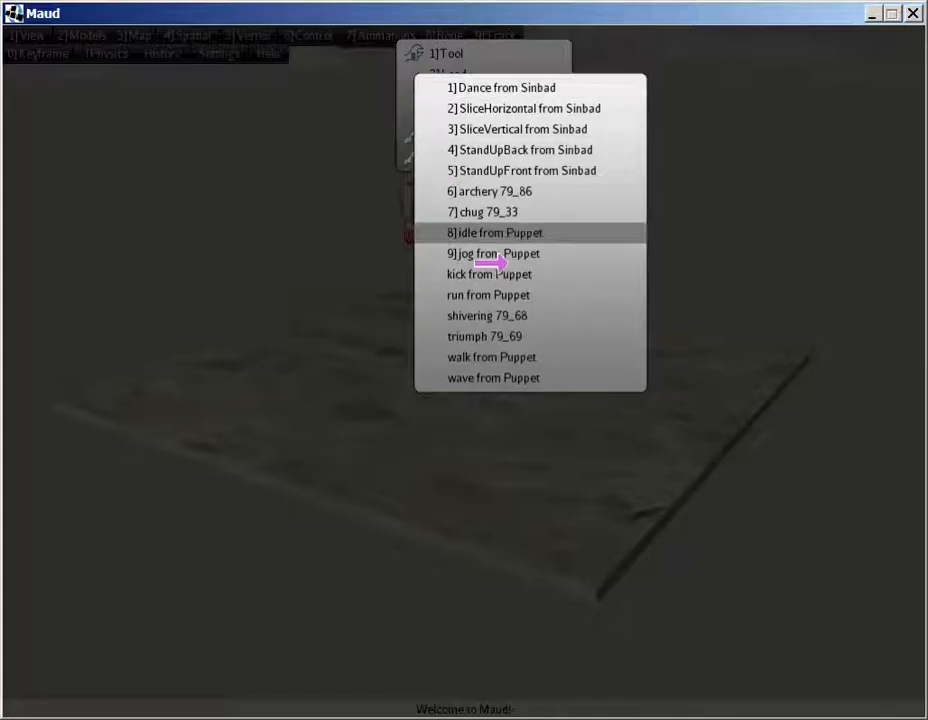
left_click(496, 232)
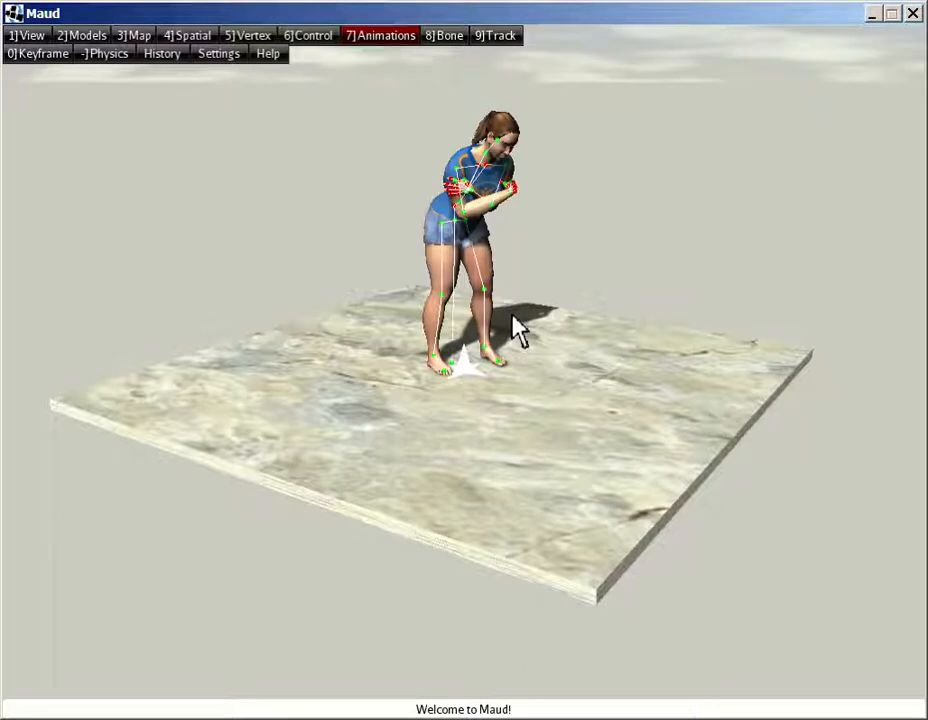
left_click(380, 36)
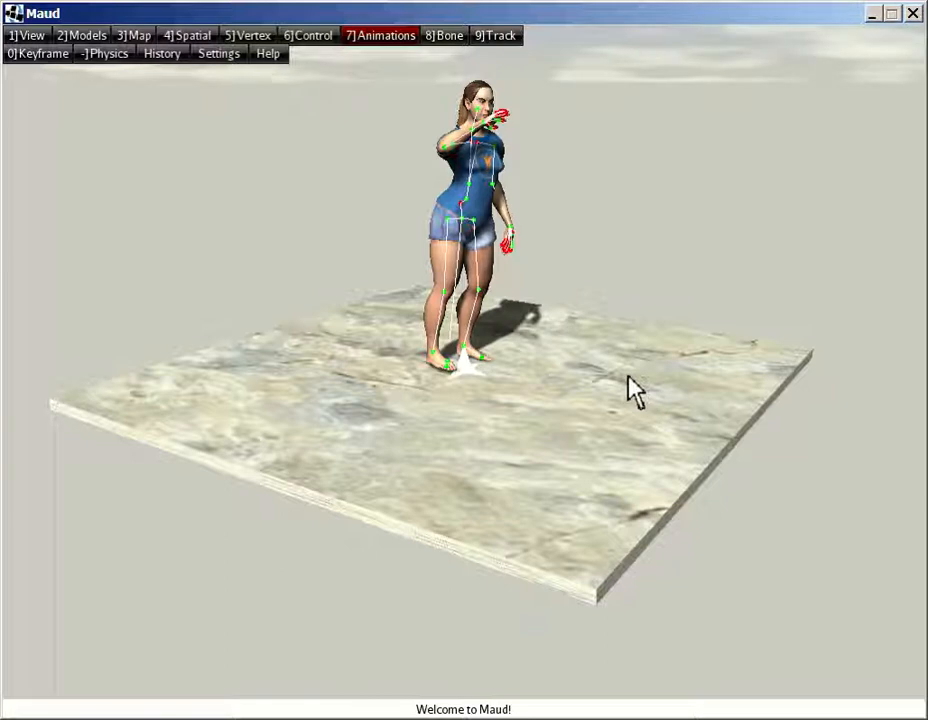
mouse_move(308, 8)
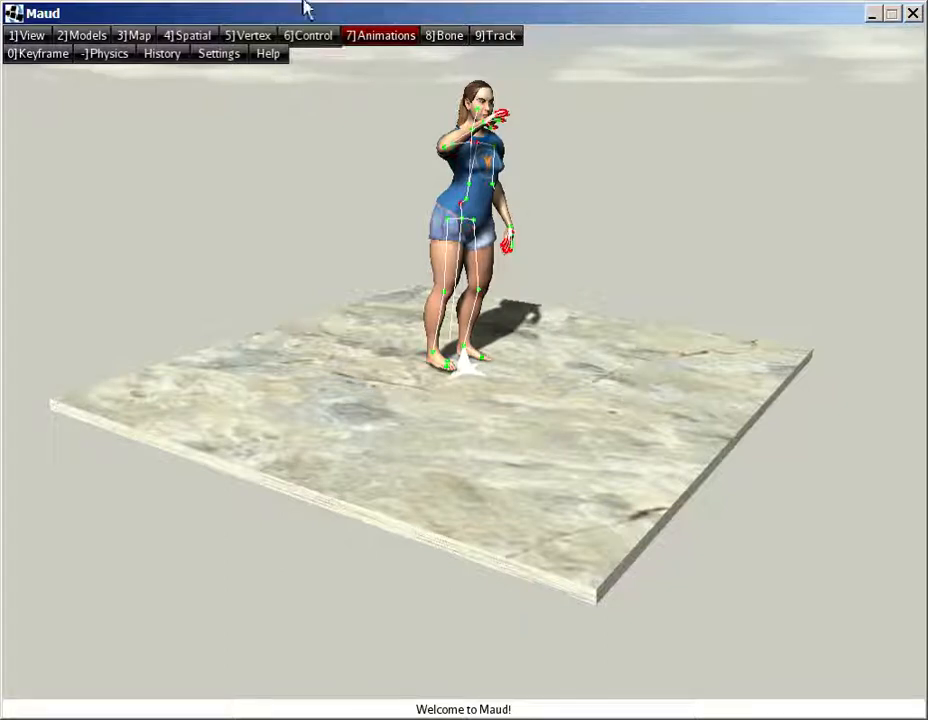
- Switch to the score view showing bone tracks Root, pelvis, spine_01 beside the 3D view
left_click(380, 36)
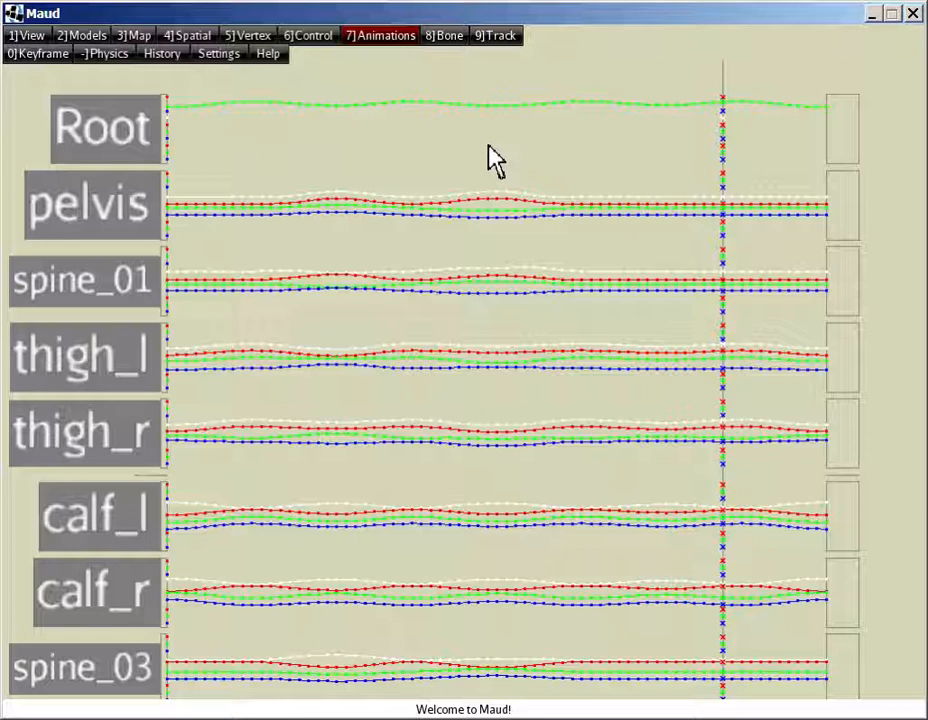
mouse_move(224, 144)
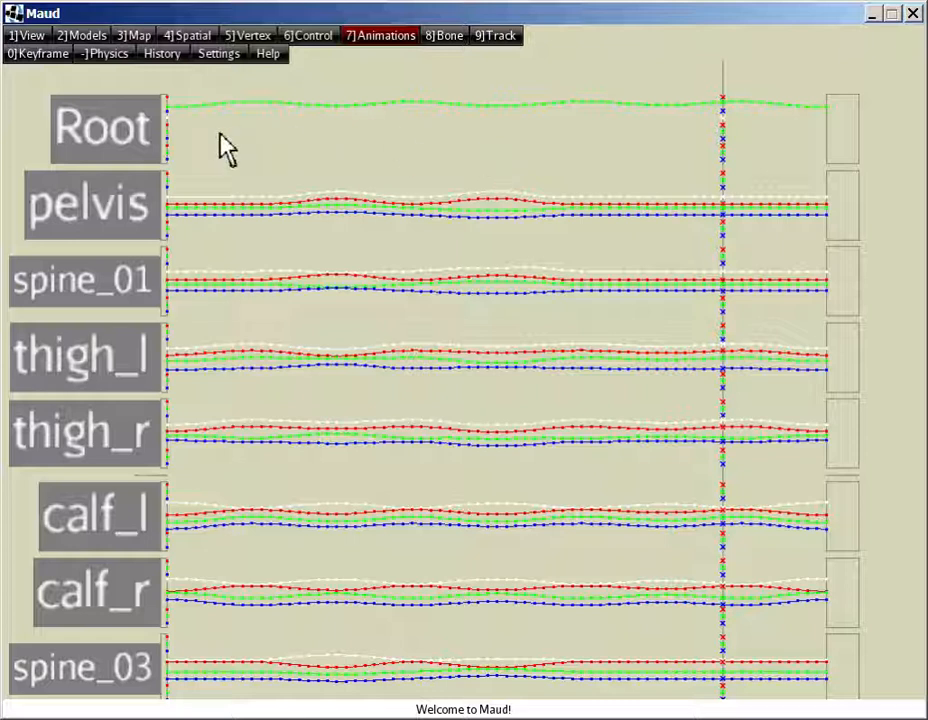
mouse_move(120, 210)
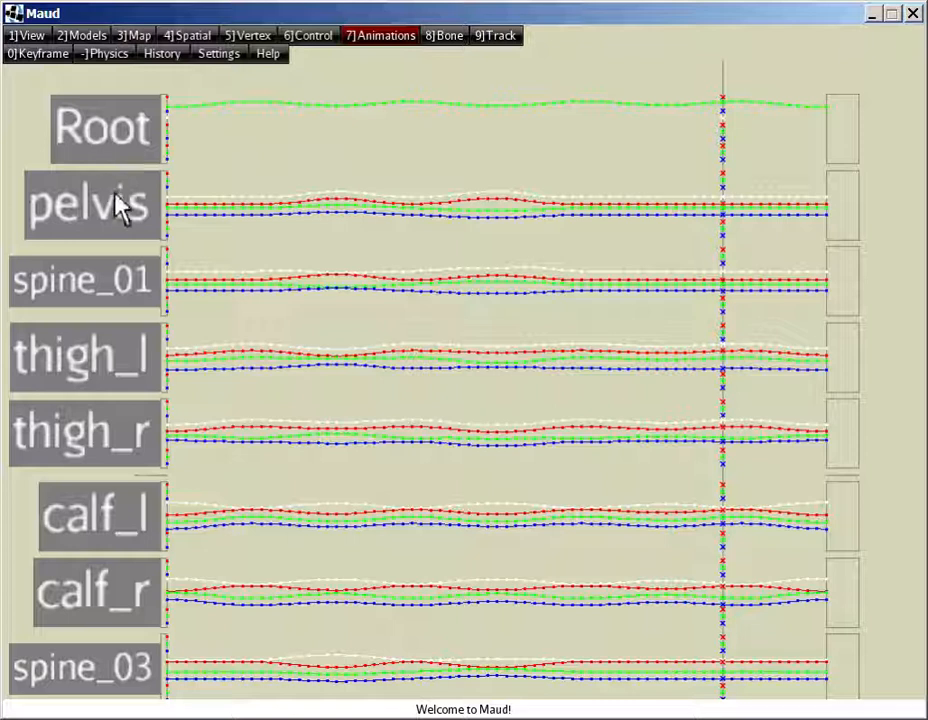
mouse_move(120, 296)
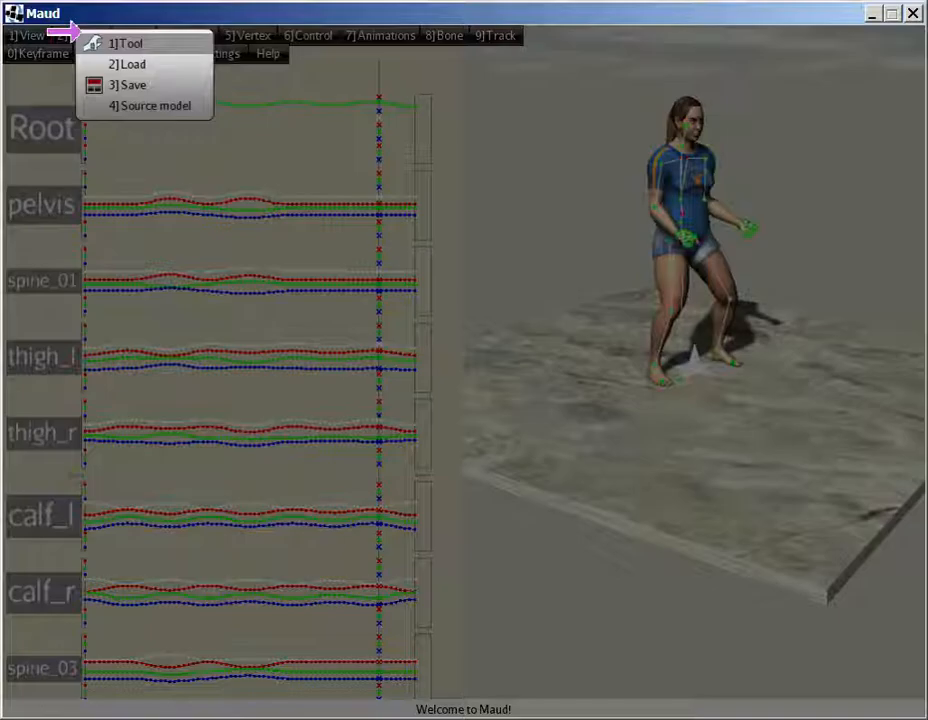
- Load the MhGame model from the assets model list, replacing the woman
left_click(128, 62)
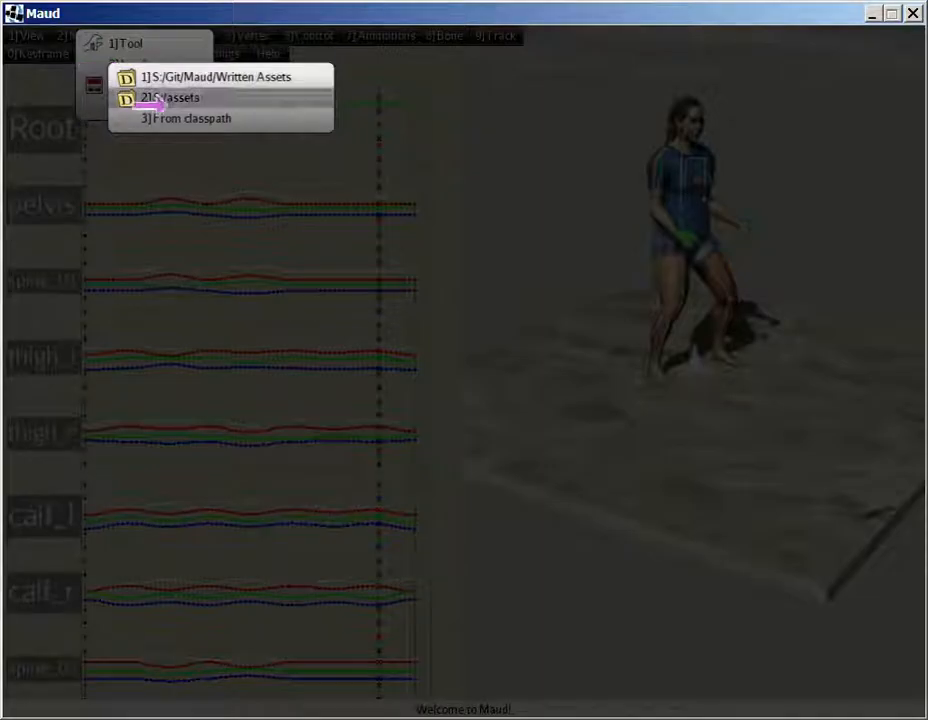
mouse_move(170, 96)
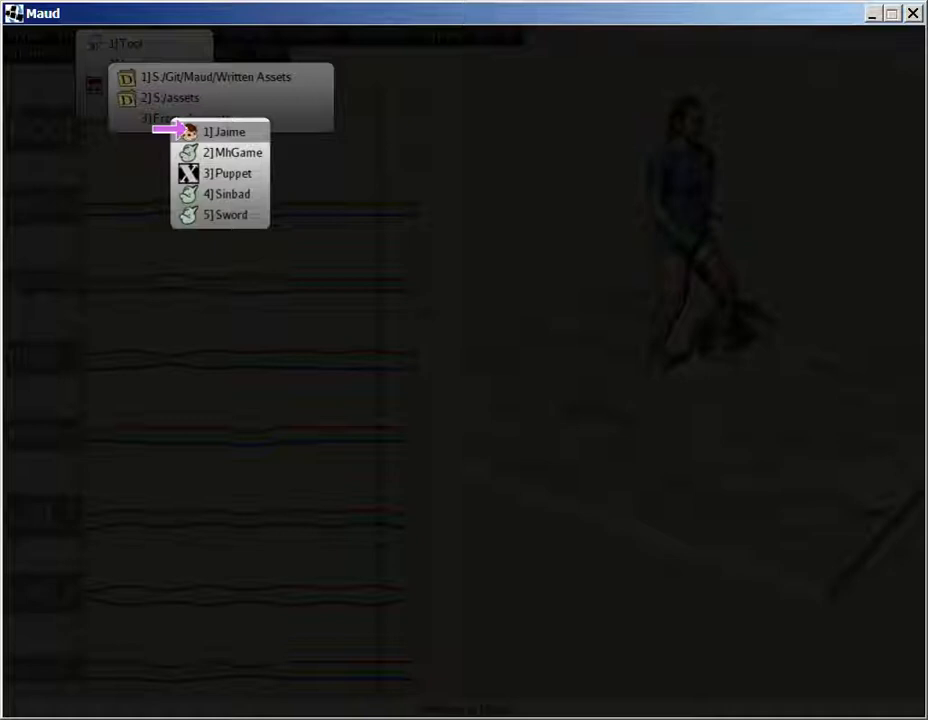
mouse_move(220, 152)
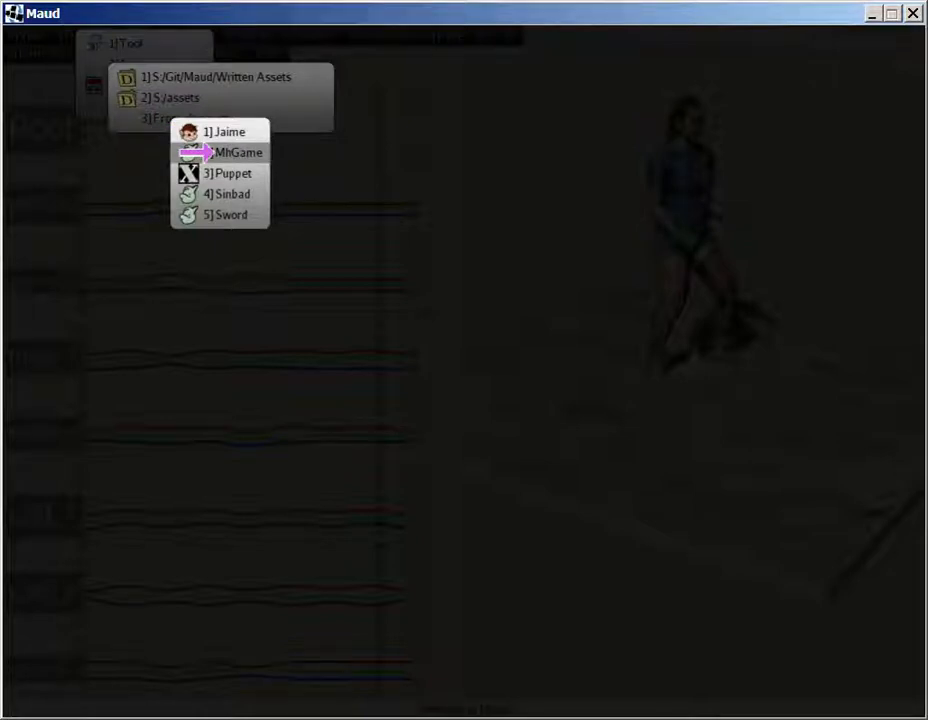
left_click(238, 152)
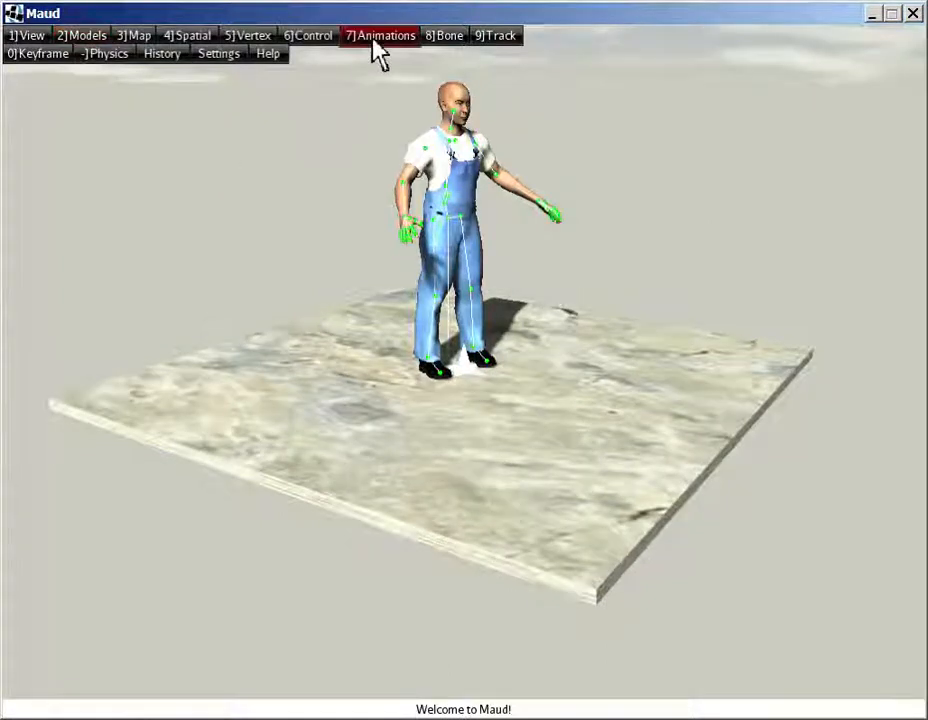
- Resume then pause MhGame's expr-lib-pose animation in the animation tool
left_click(380, 36)
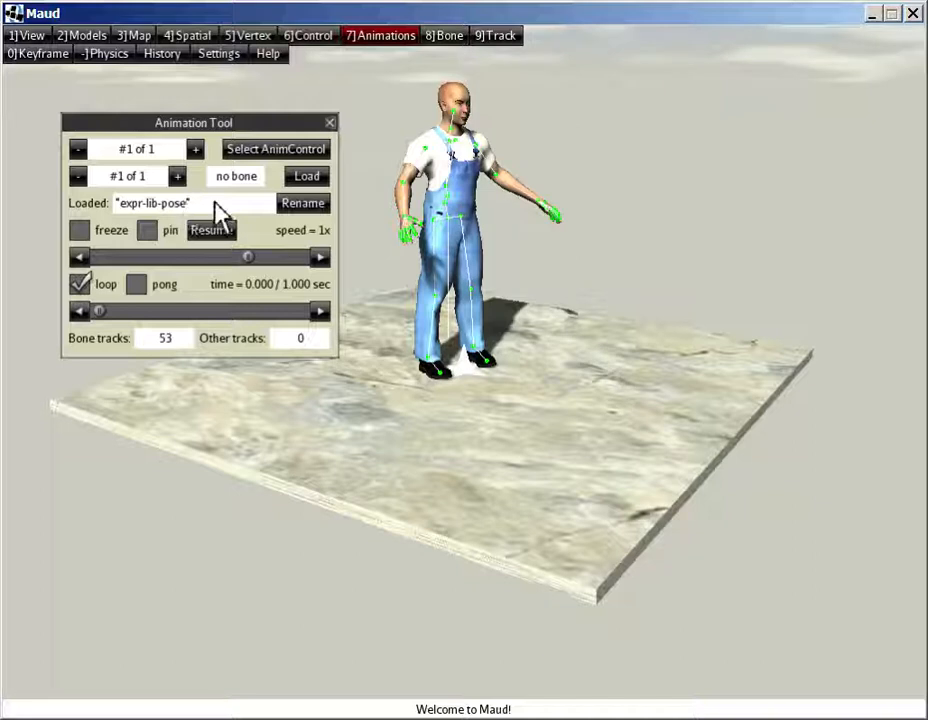
left_click(212, 230)
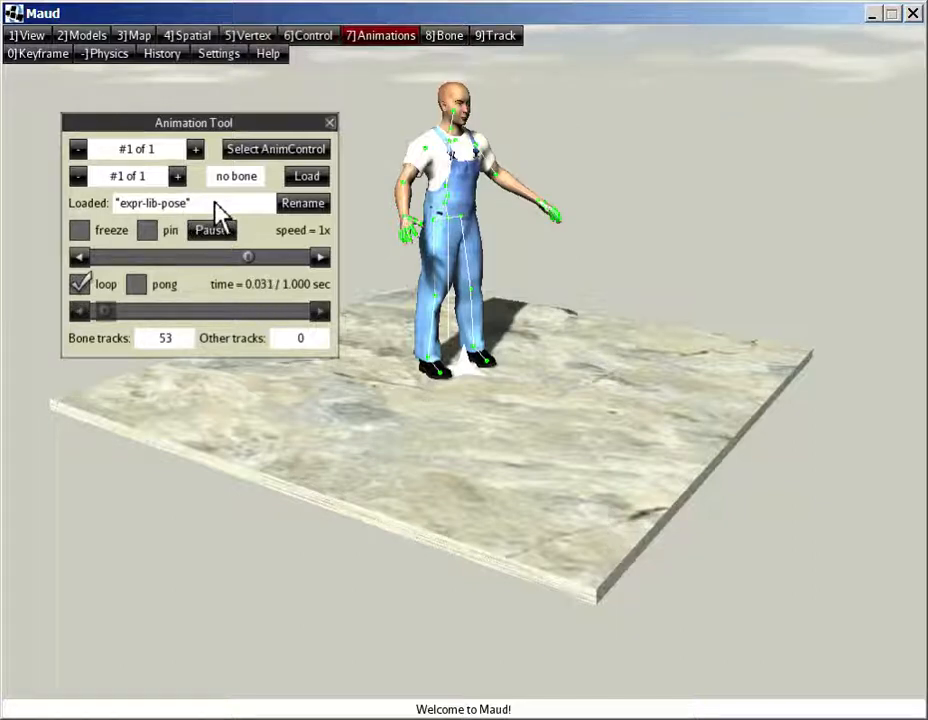
left_click(212, 230)
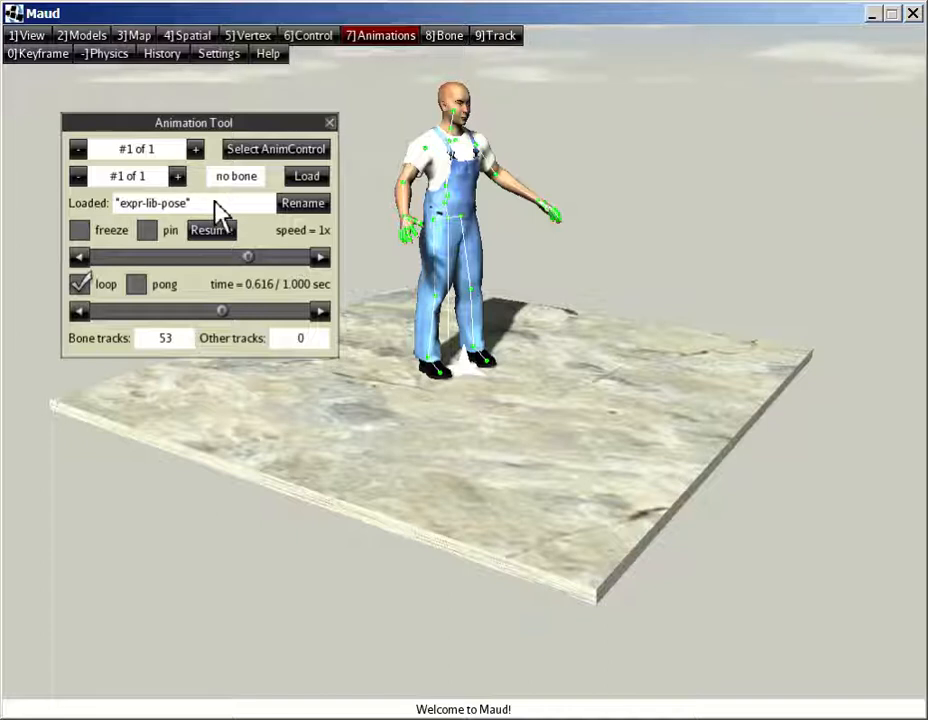
left_click(380, 36)
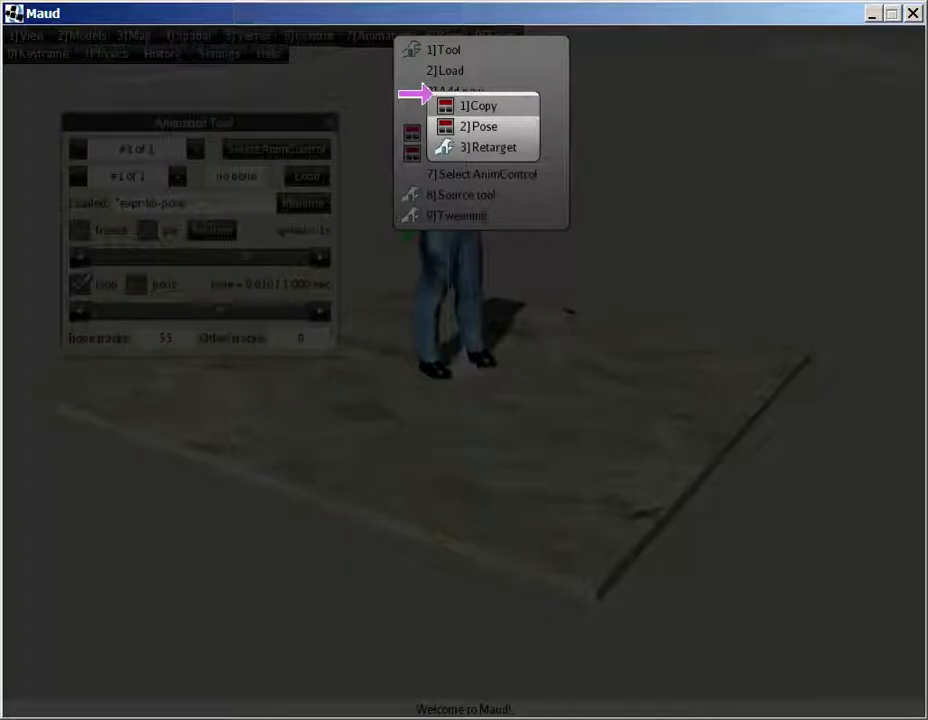
- Start the Retarget Tool with MhGame as the target model
left_click(488, 148)
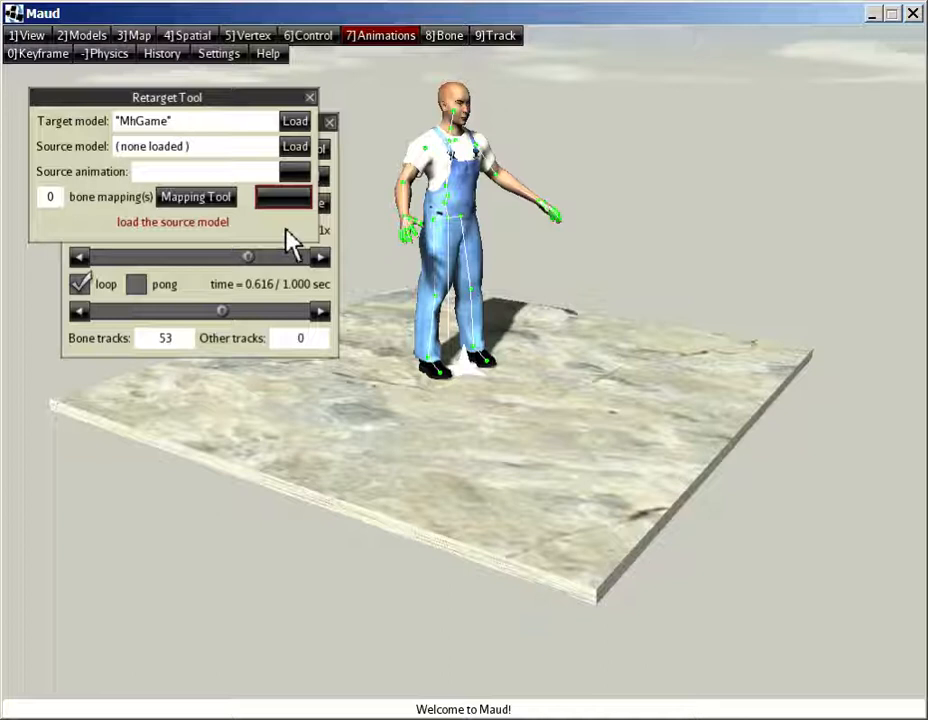
left_click(380, 36)
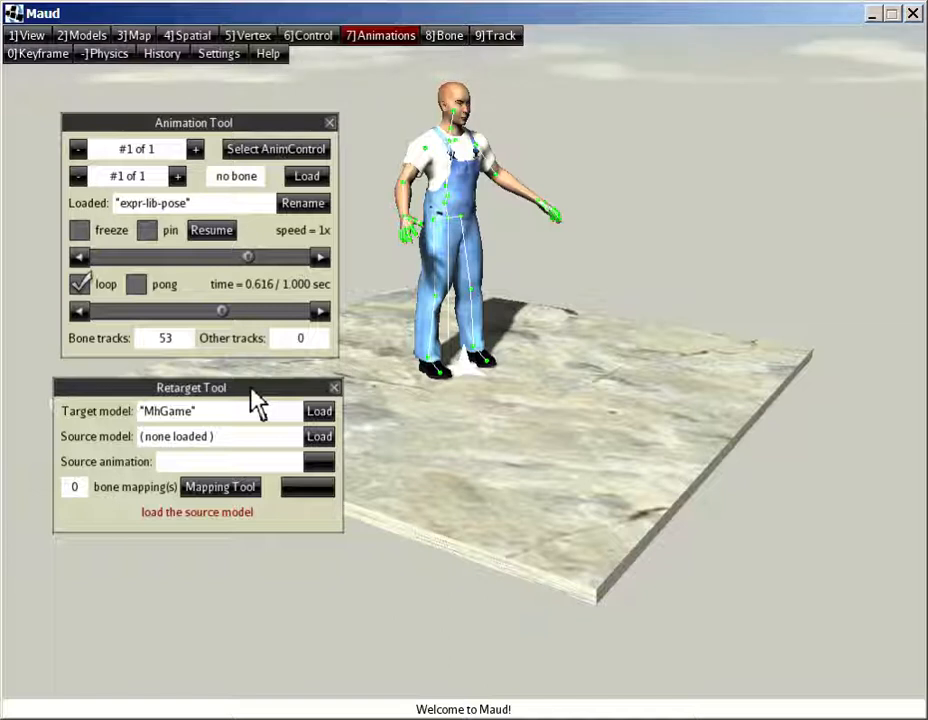
mouse_move(304, 450)
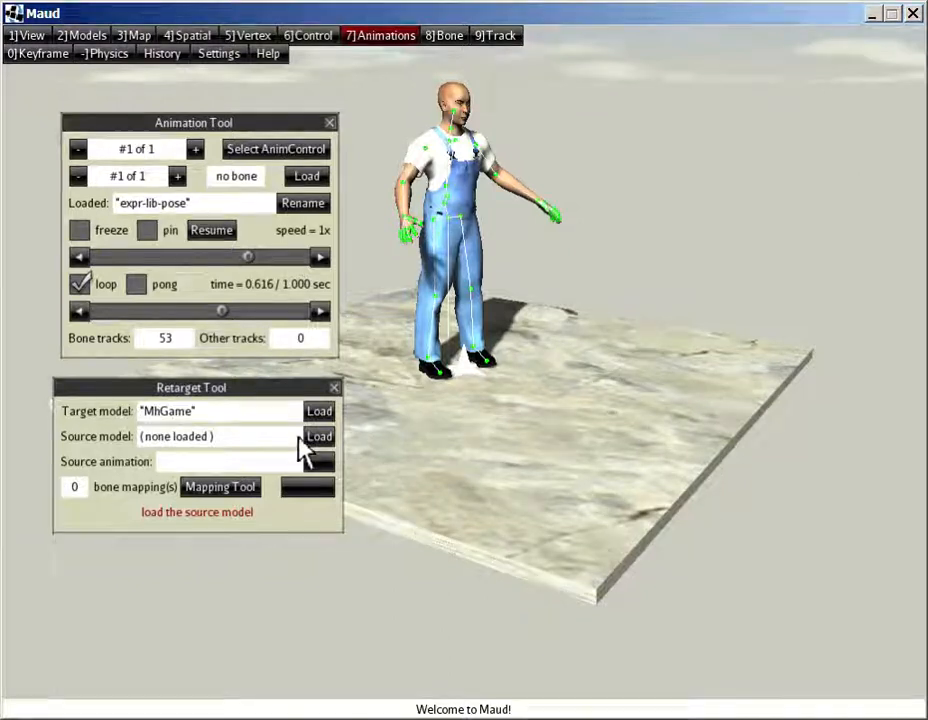
- Load nan2 from the Models folder as the retarget source model
left_click(318, 436)
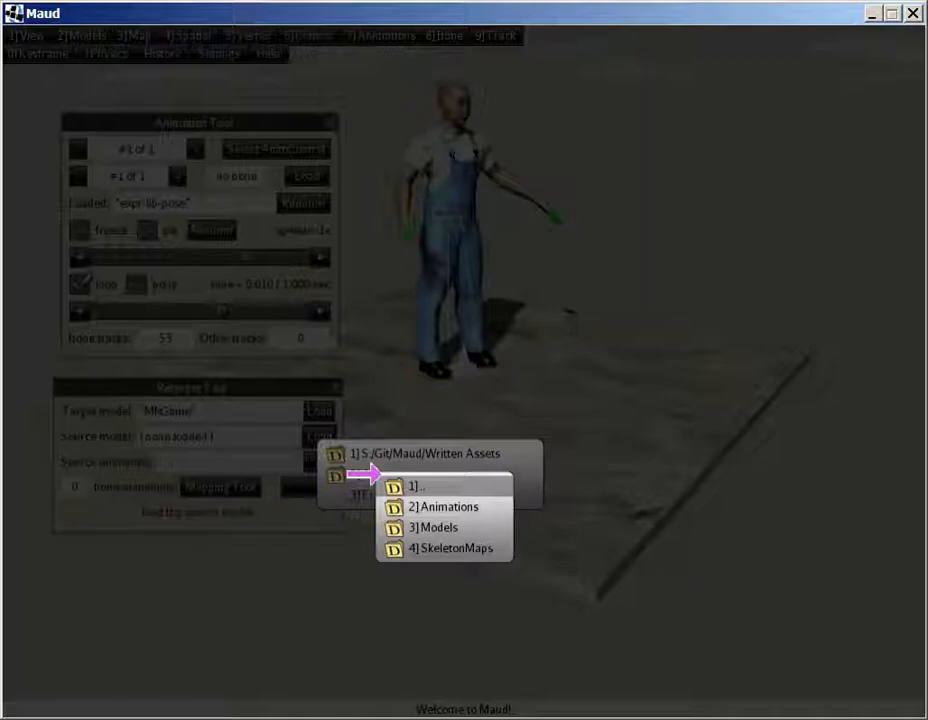
left_click(446, 528)
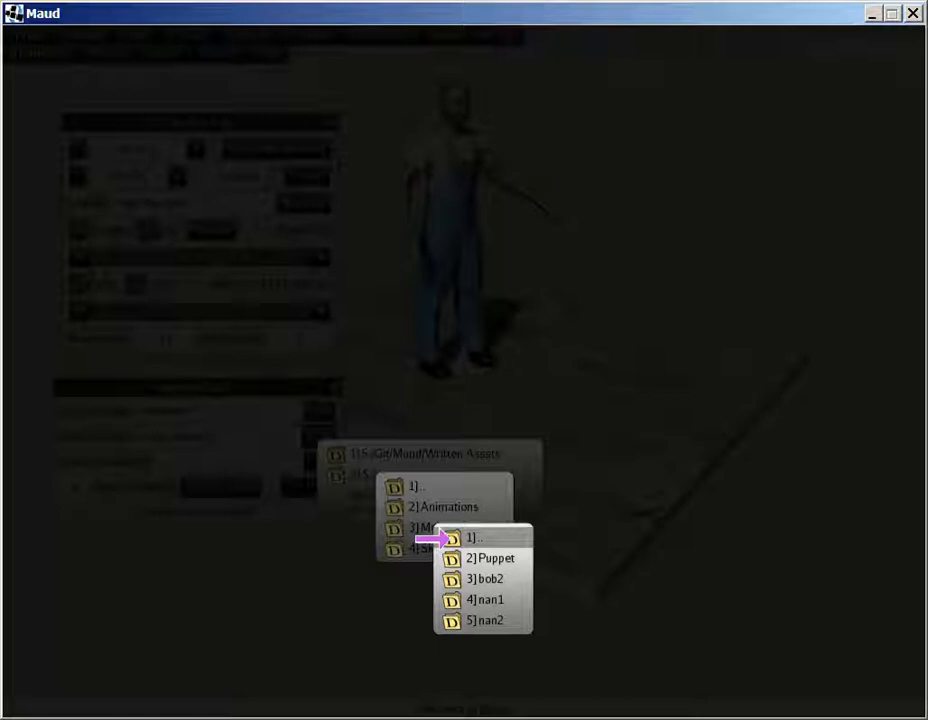
left_click(488, 620)
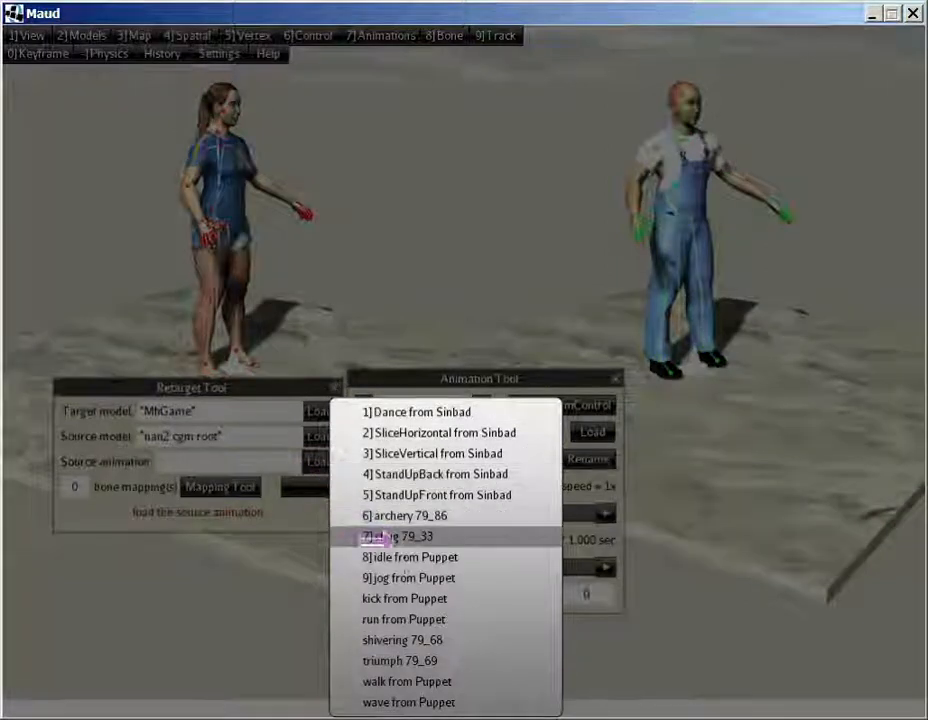
- Select chug 79_33 as the source animation to retarget
left_click(398, 536)
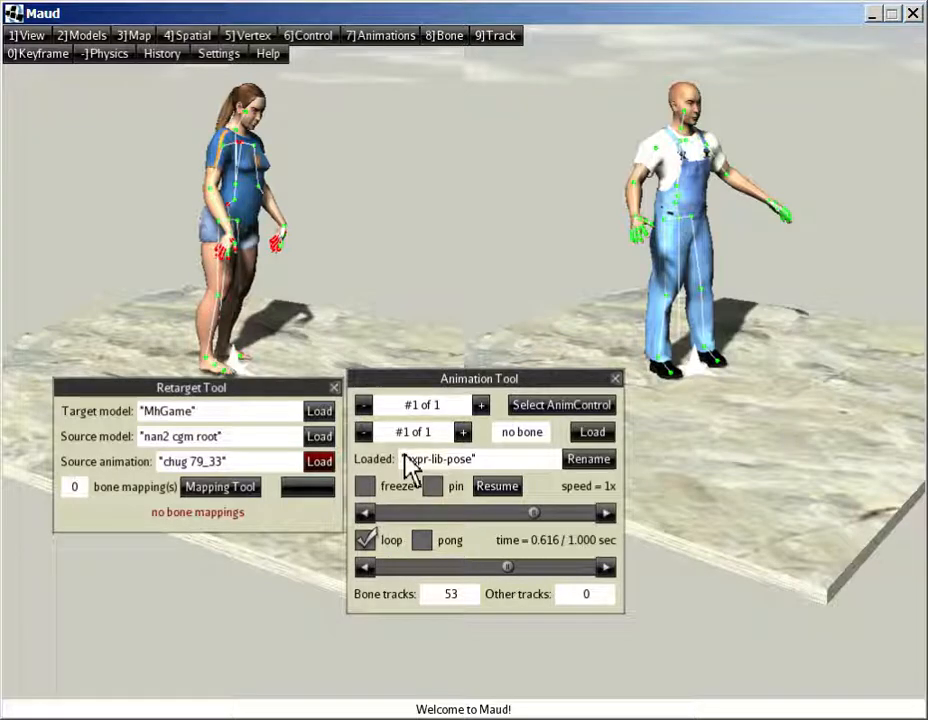
mouse_move(284, 290)
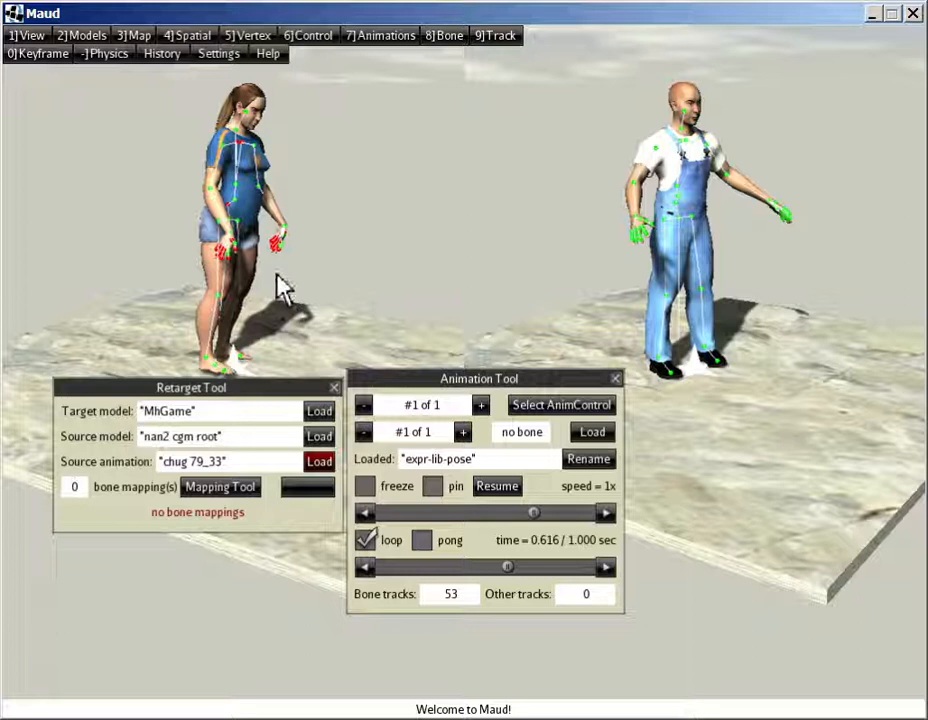
left_click(496, 486)
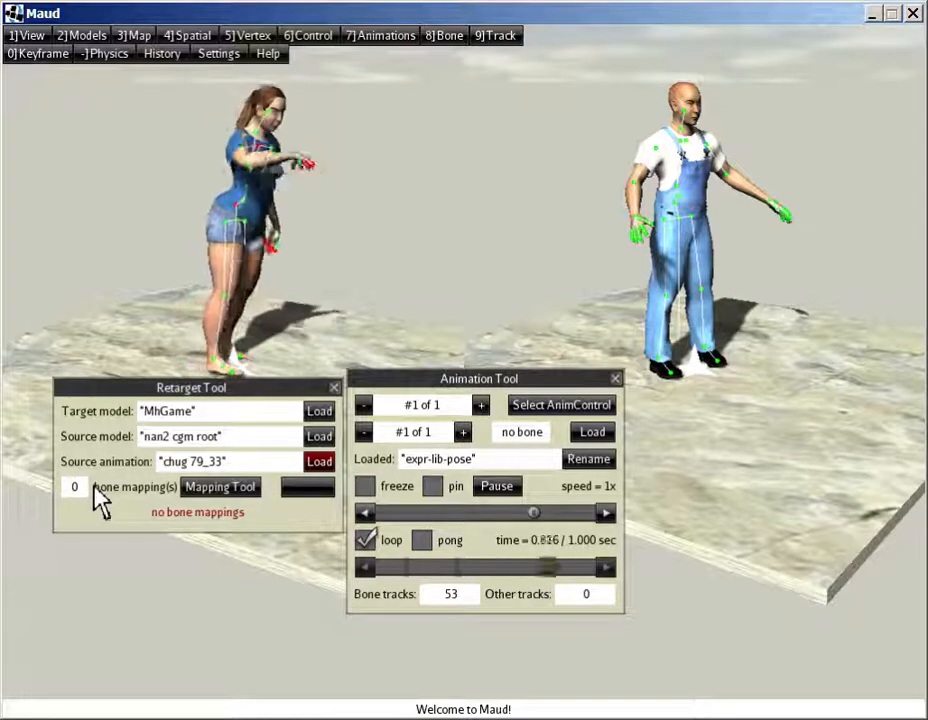
- Load the skeleton map file holding 53 bone mappings between nan2 and MhGame
left_click(318, 412)
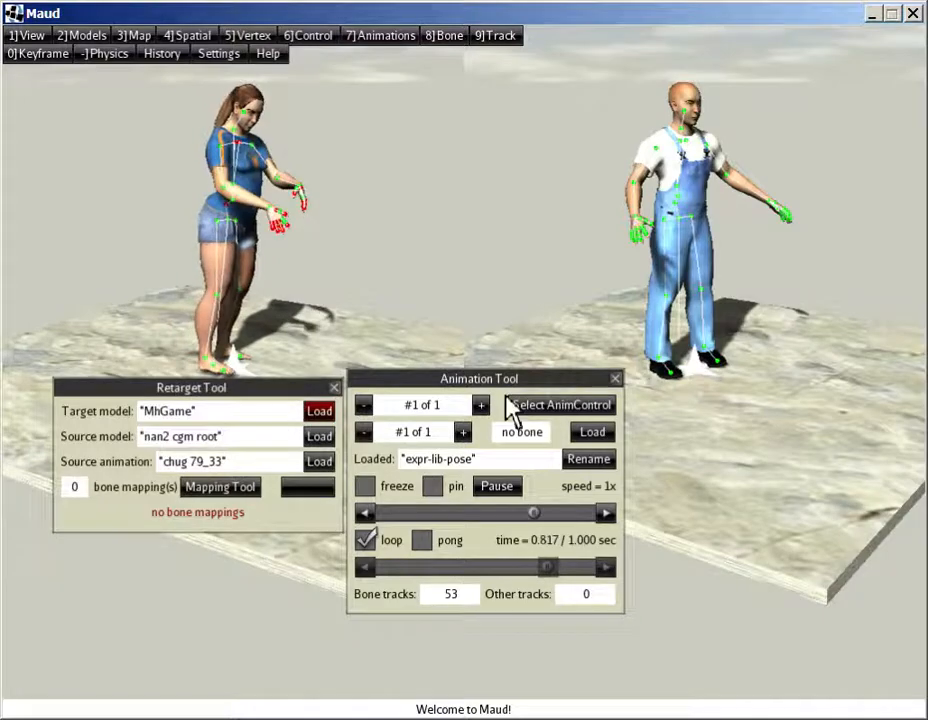
left_click(592, 432)
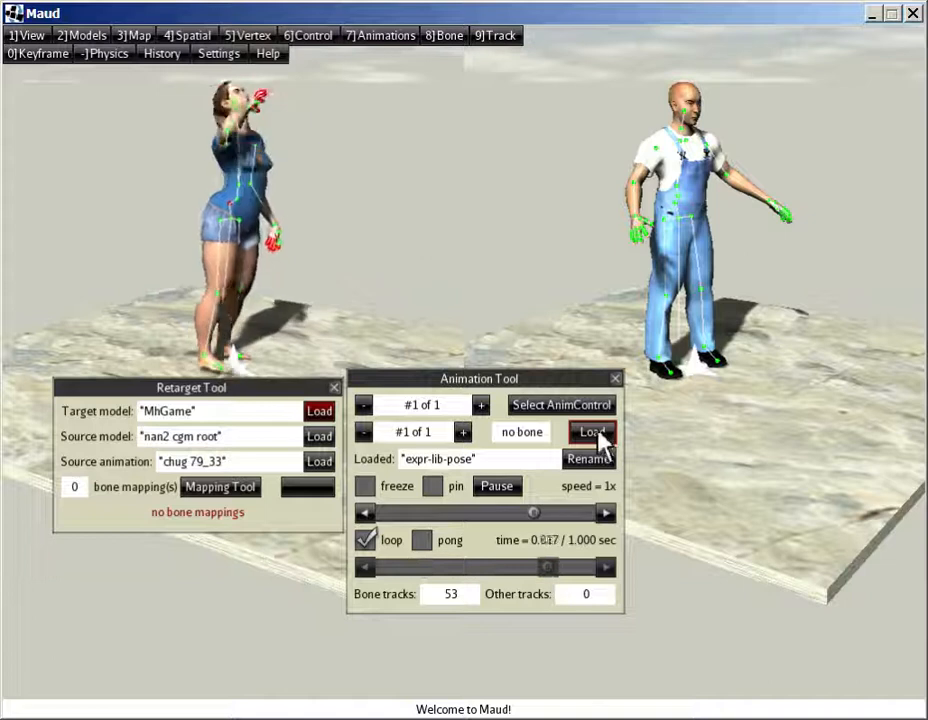
left_click(592, 432)
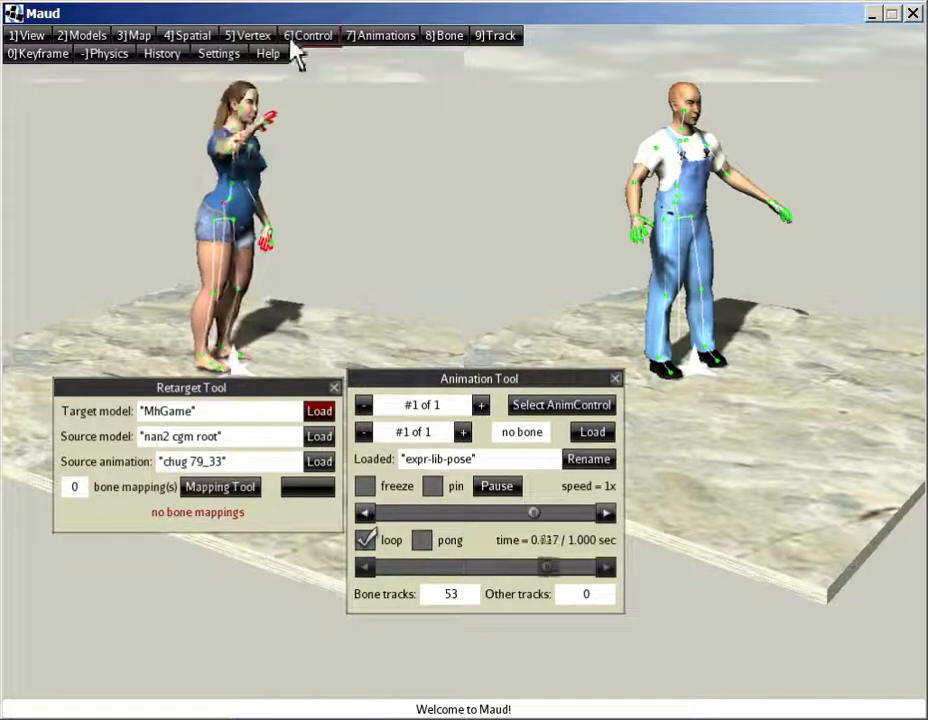
- Bring up the Mapping Tool from the Map menu and move its window aside to reveal the woman
left_click(132, 36)
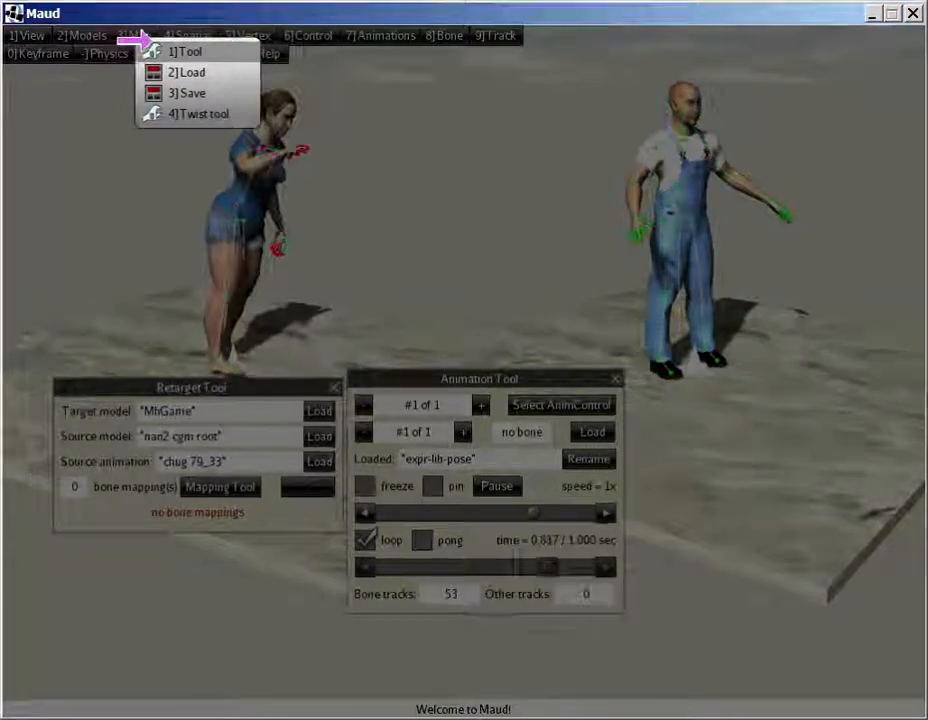
left_click(188, 52)
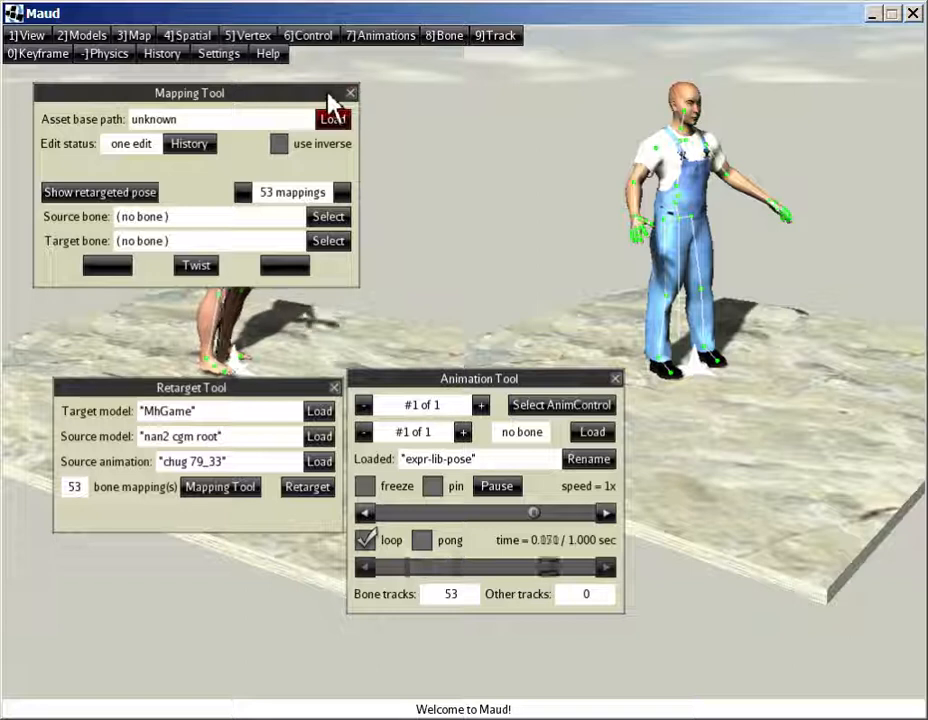
left_click_drag(188, 92, 452, 144)
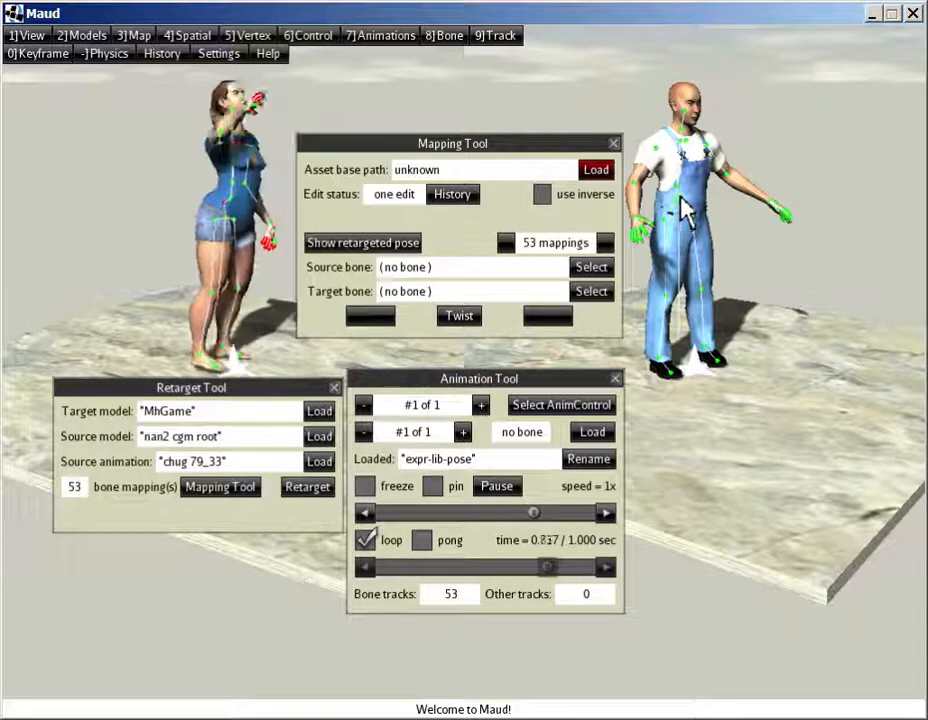
- Show the retargeted chug pose on the MhGame man and select the source lowerarm_l bone (mapping #19 of 53)
left_click(362, 242)
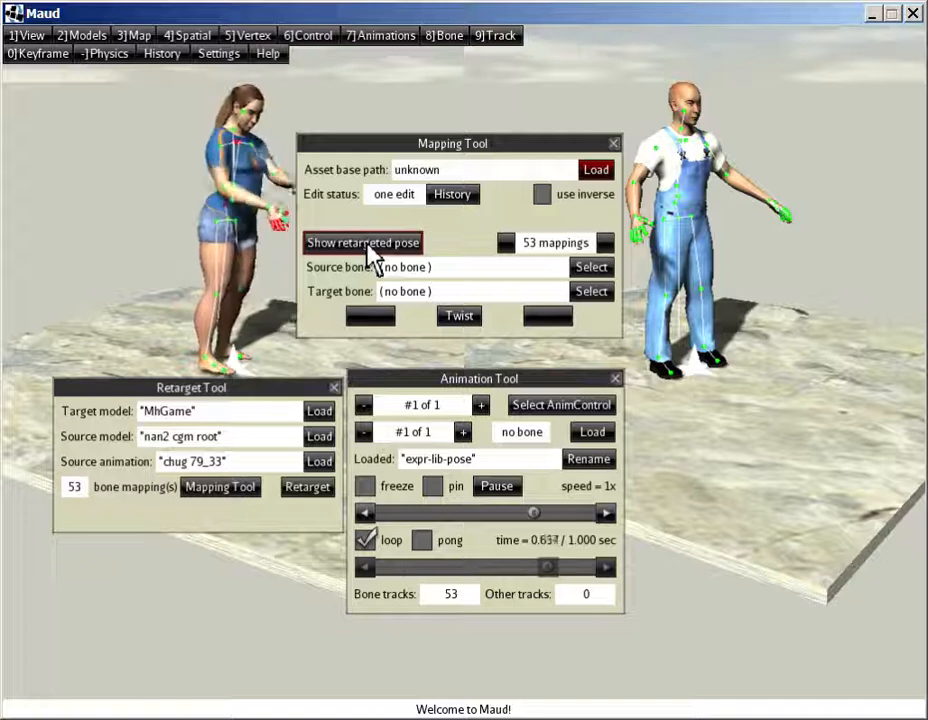
left_click(362, 242)
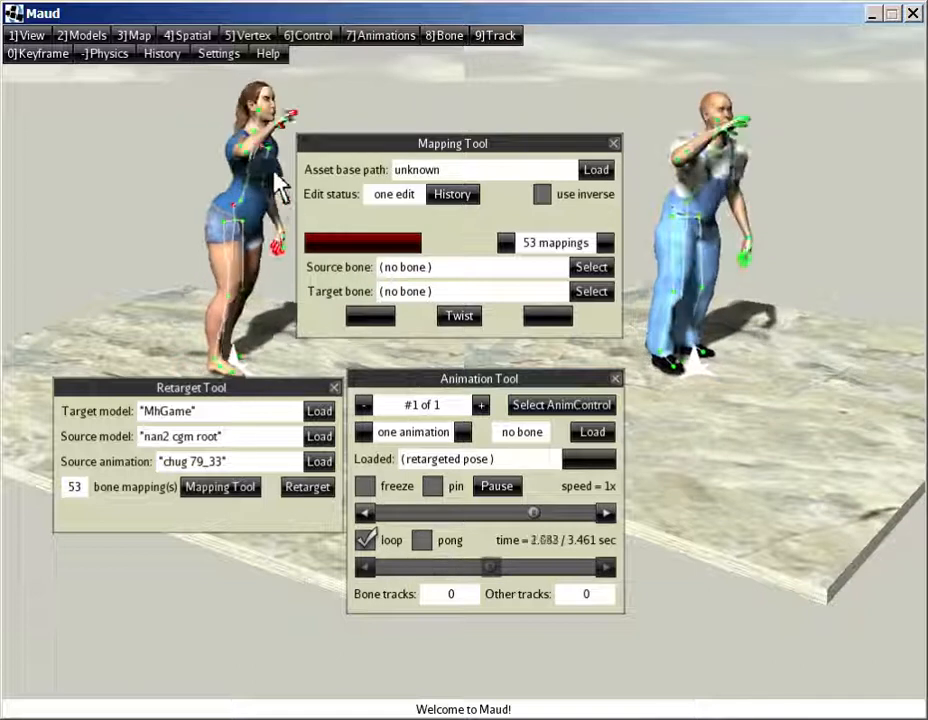
left_click(496, 486)
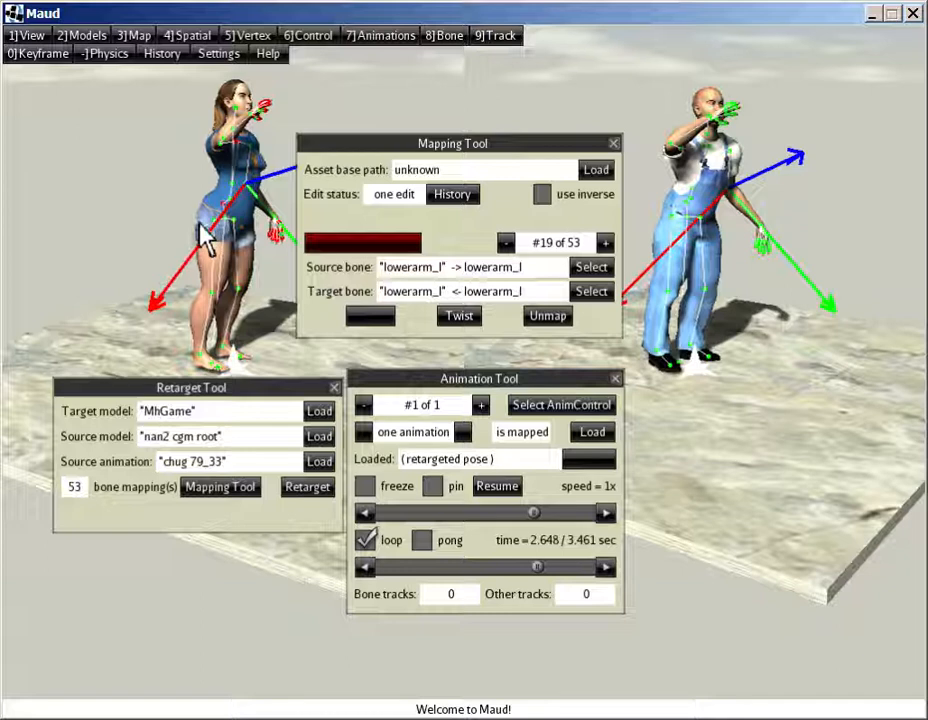
left_click(496, 486)
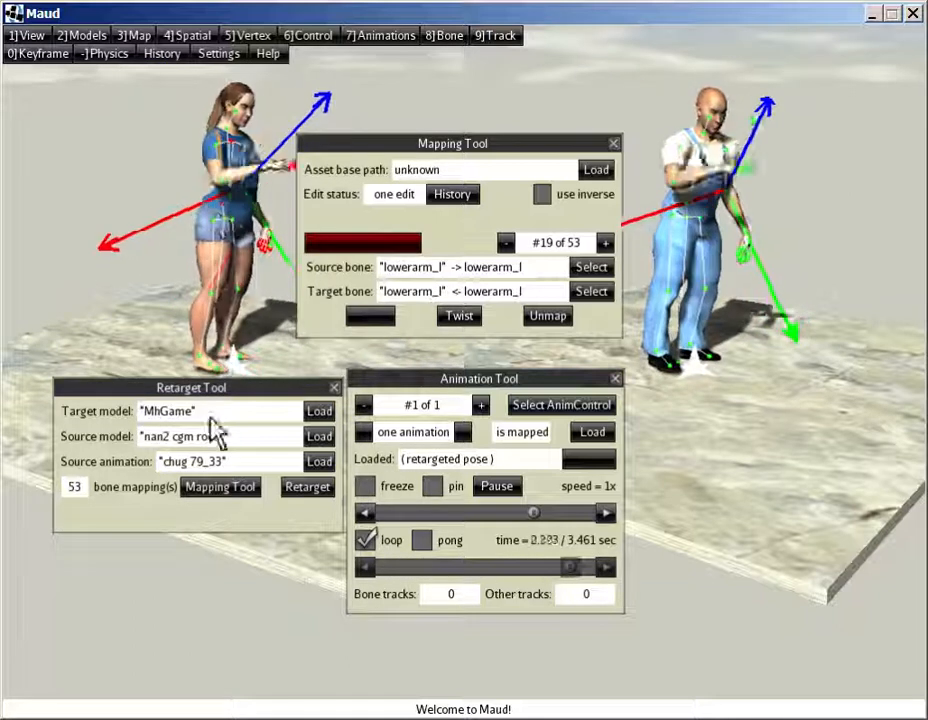
- Retarget the chug animation onto MhGame under the suggested name chug 79_33
left_click(308, 488)
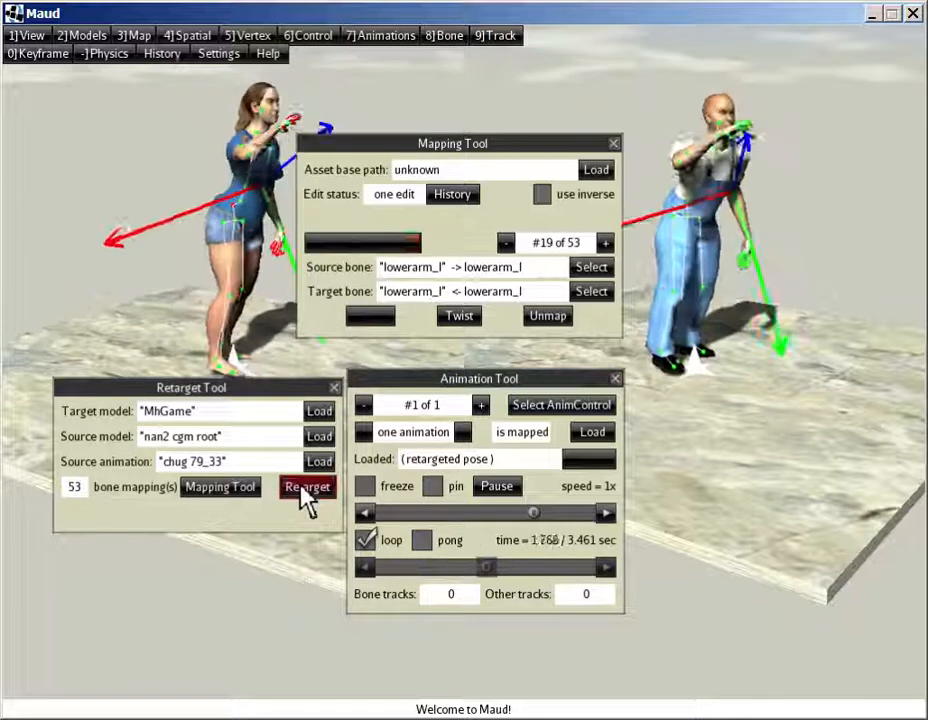
left_click(308, 488)
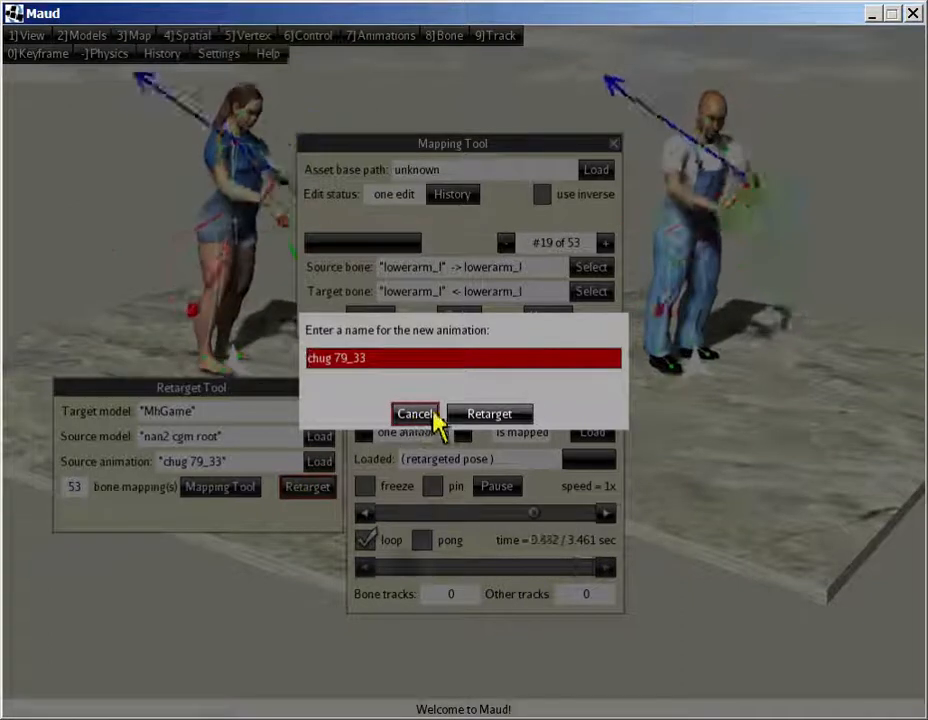
left_click(488, 412)
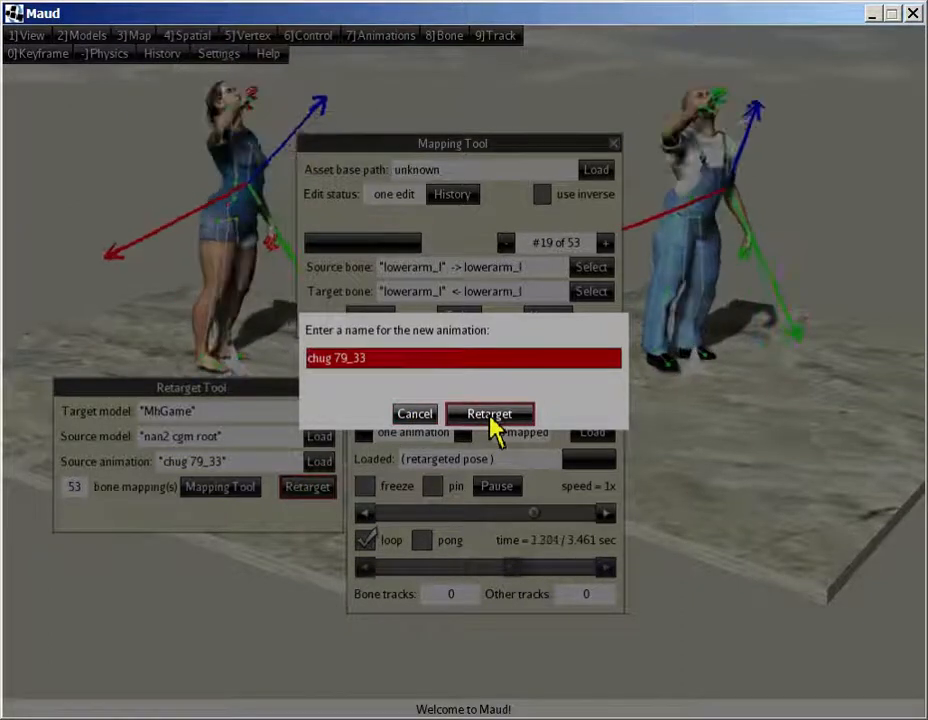
left_click(488, 412)
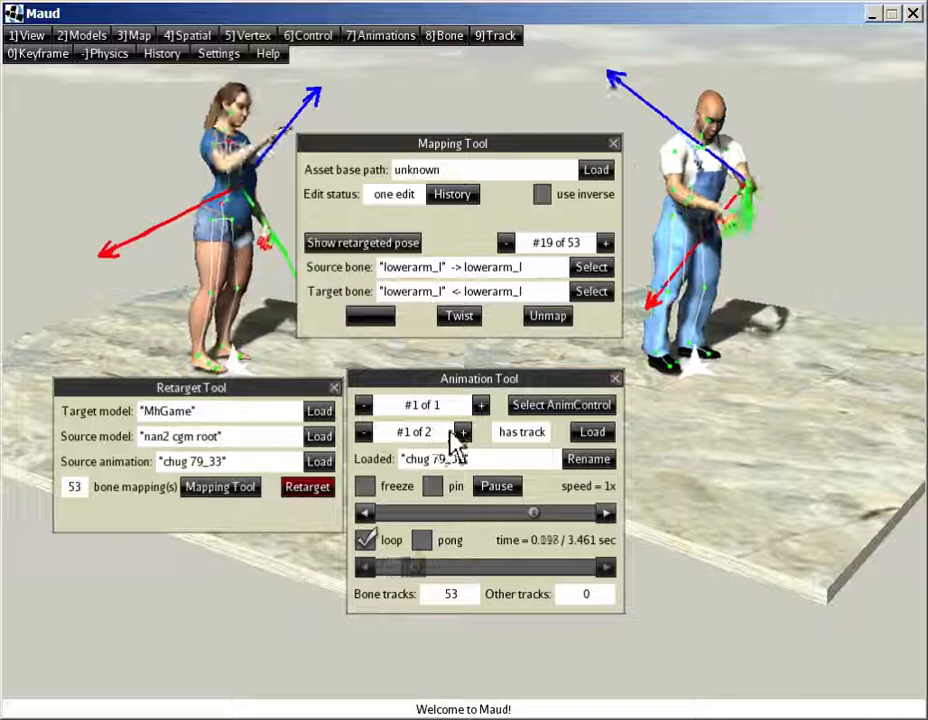
- Step through the model's animation controls in the Animation Tool, second then back to first
left_click(462, 432)
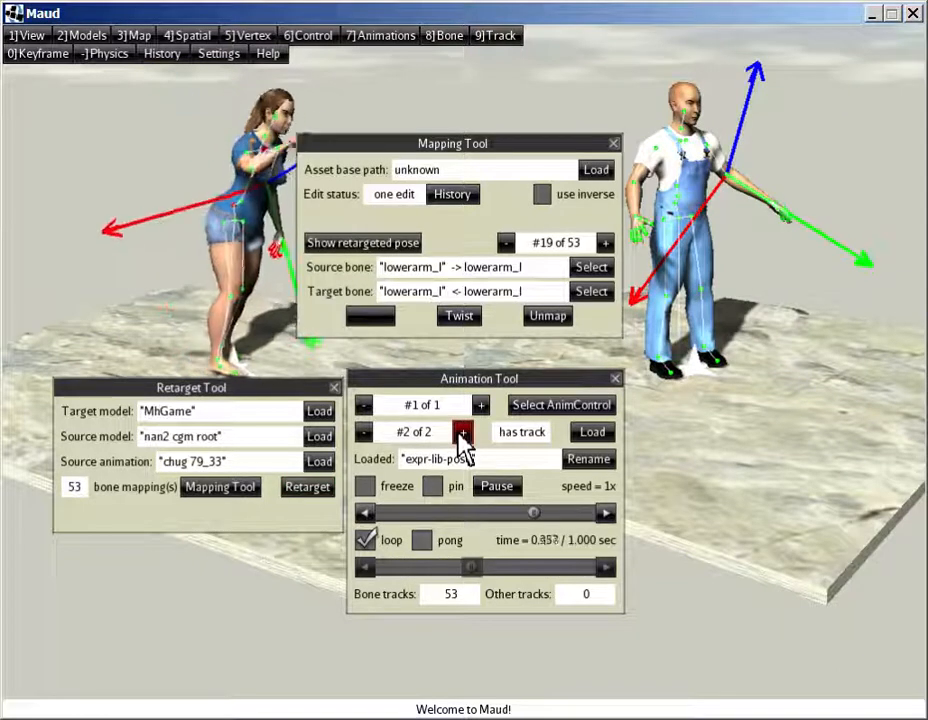
left_click(364, 432)
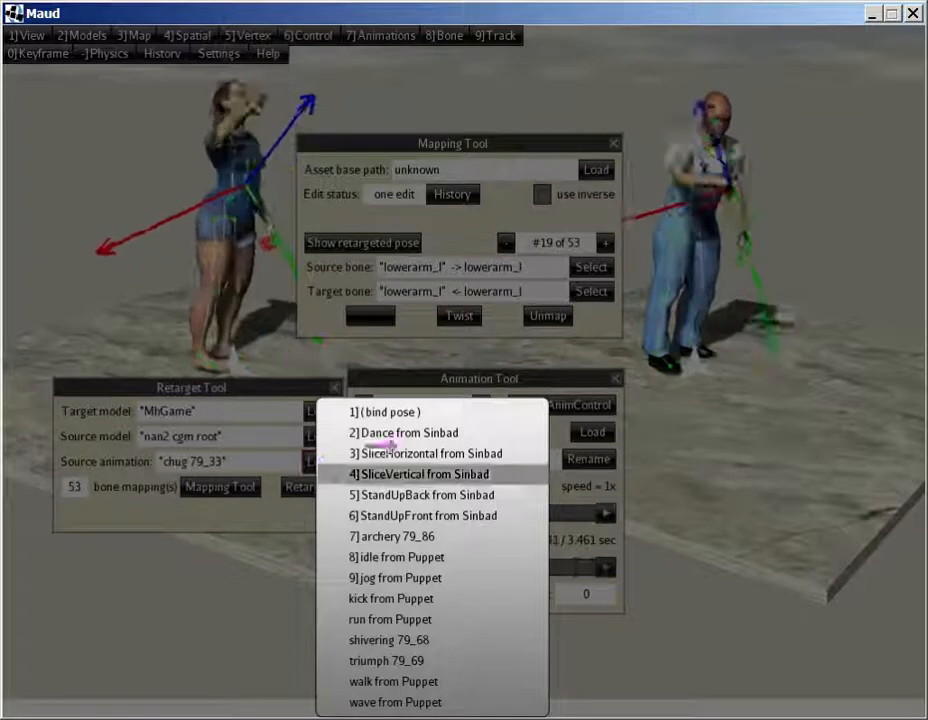
- Retarget Dance from Sinbad onto MhGame as a new animation named Dance from Sinbad
left_click(406, 432)
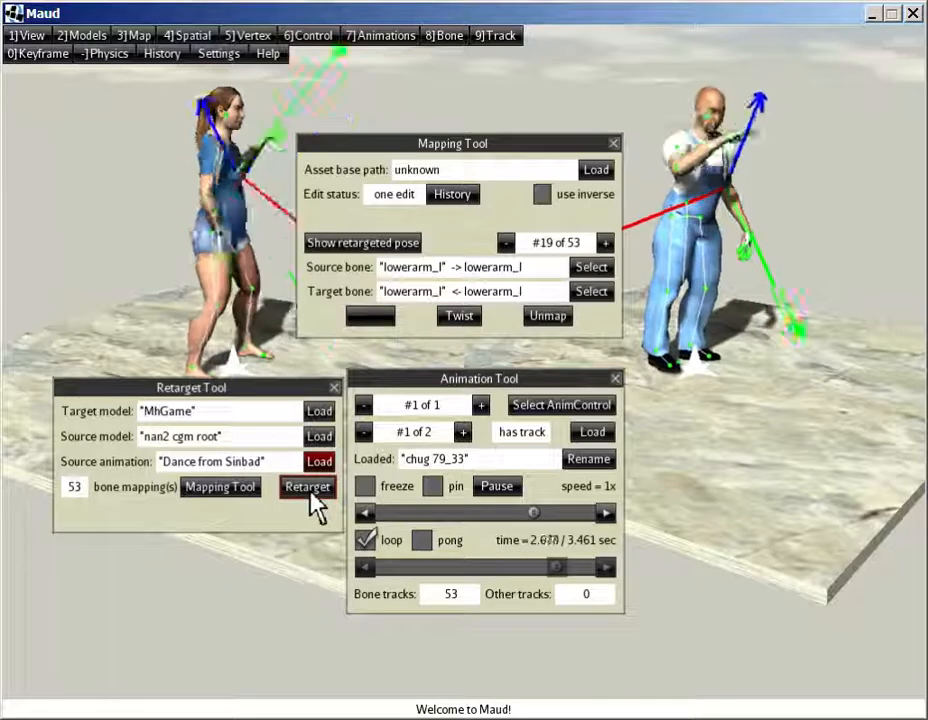
left_click(308, 488)
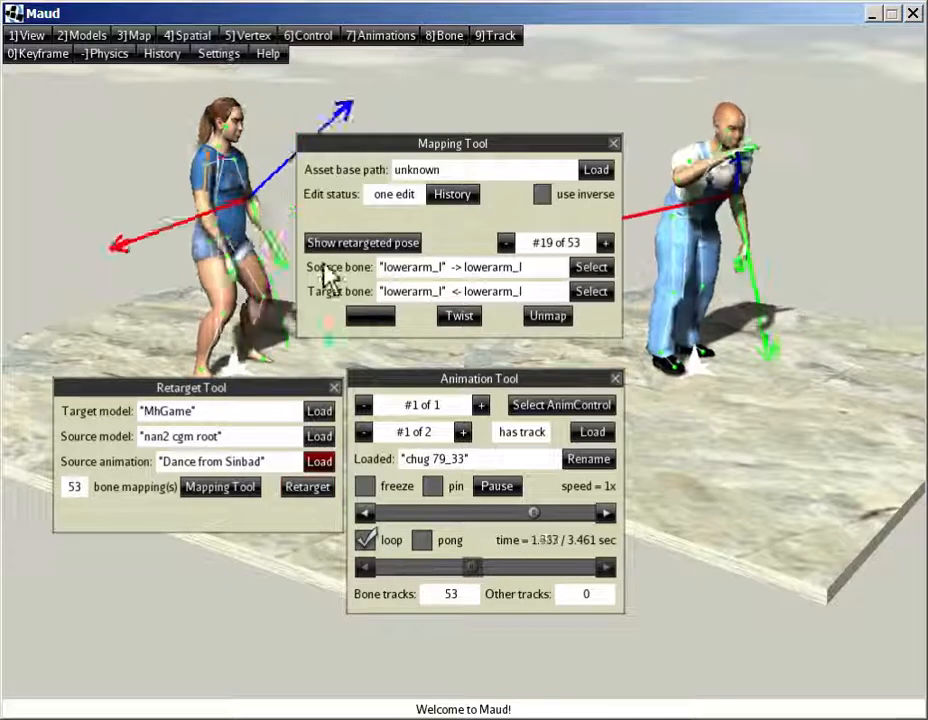
left_click(308, 488)
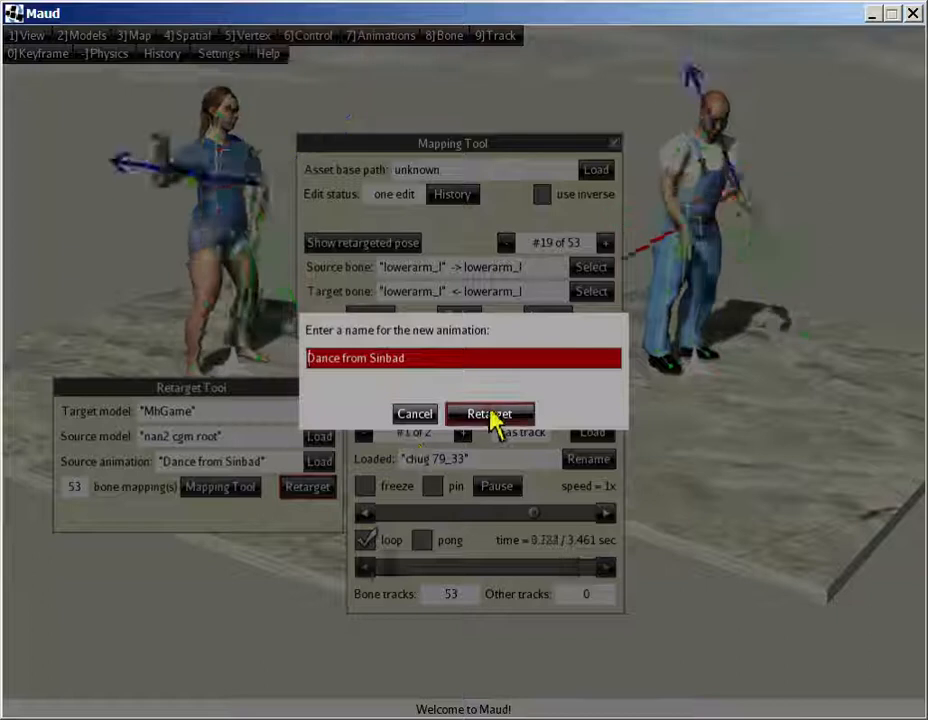
left_click(490, 412)
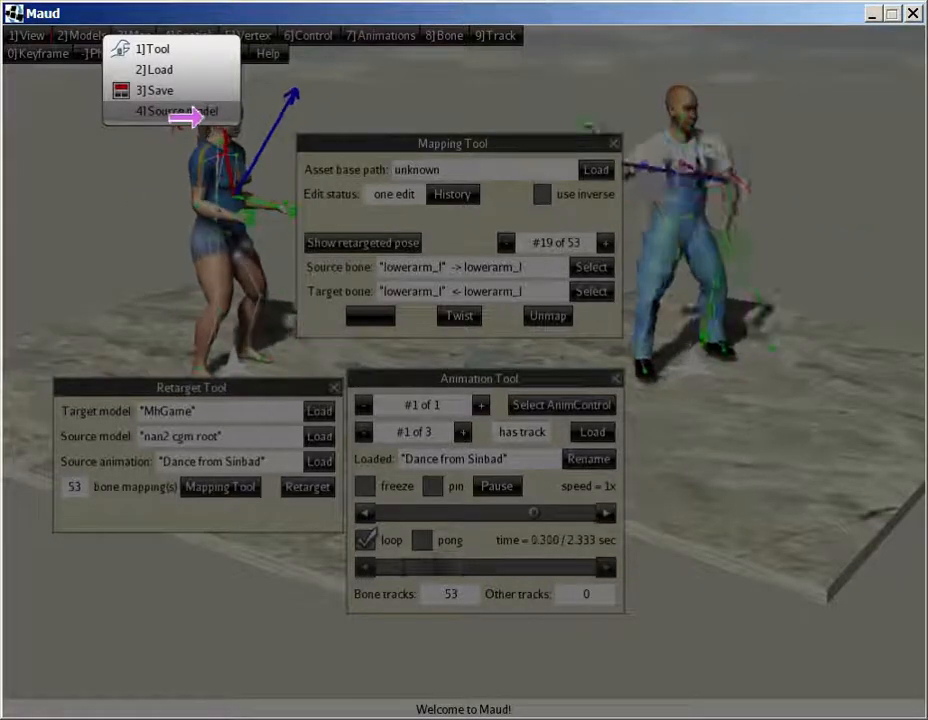
mouse_move(180, 112)
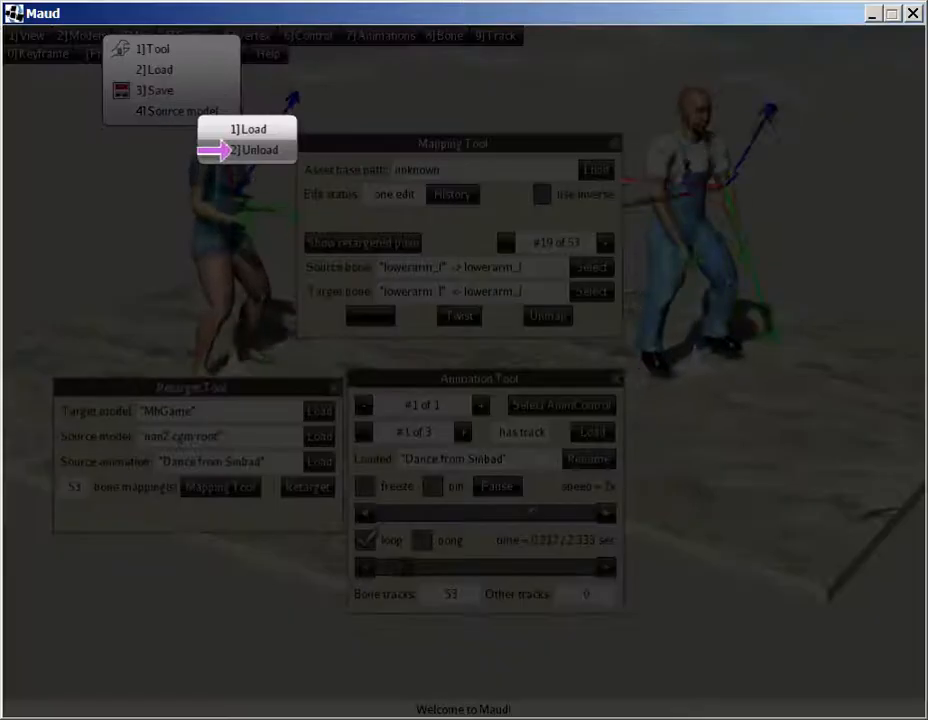
- Unload the nan2 source model and move the Mapping Tool window to the right side
left_click(252, 128)
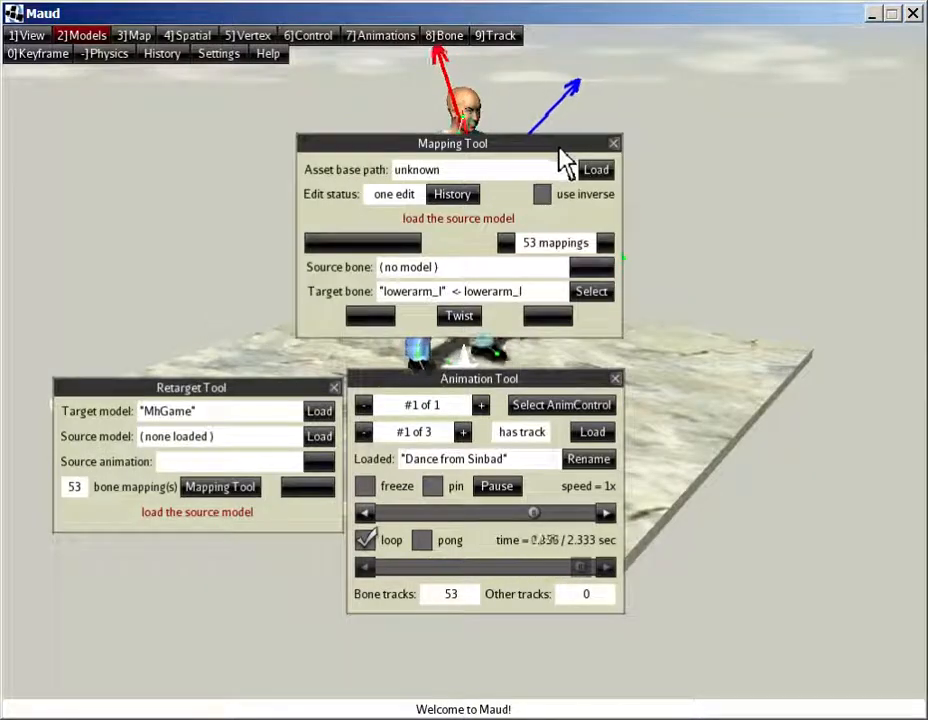
left_click_drag(452, 144, 756, 212)
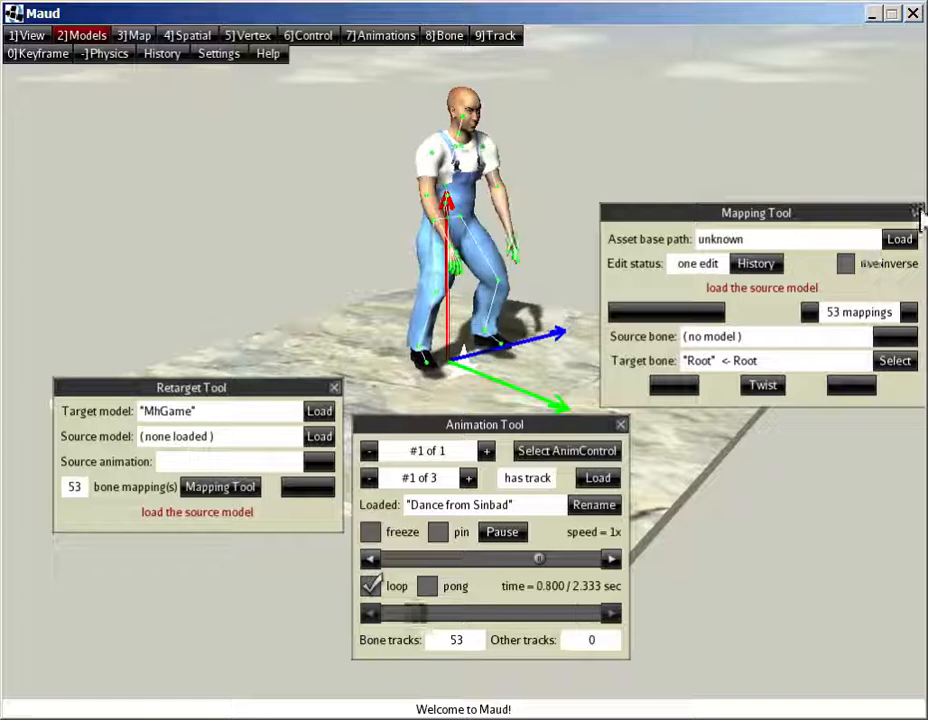
- Close the Mapping Tool window, leaving MhGame playing its retargeted dance
left_click(444, 36)
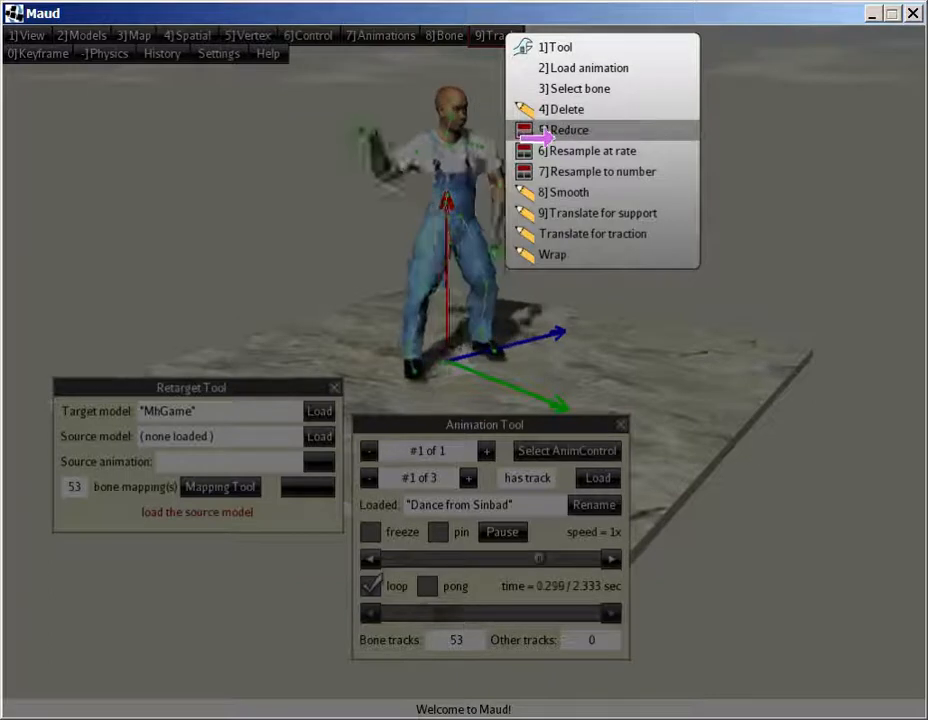
mouse_move(596, 212)
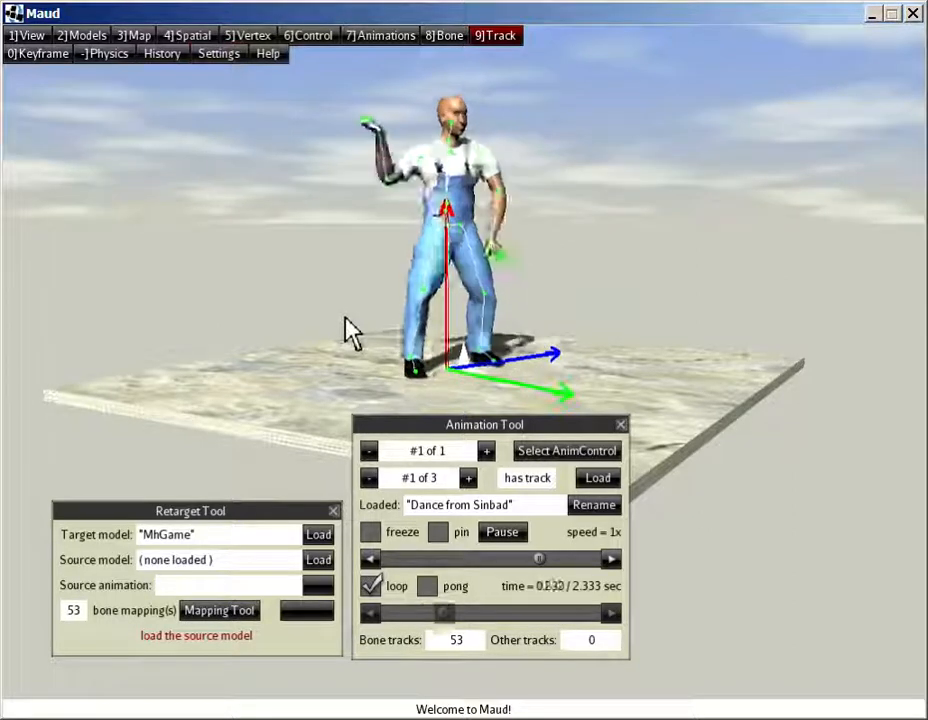
- Save the MhGame model to S:/Git/Maud/Written Assets/Models/MhGame/MhGame
left_click(82, 36)
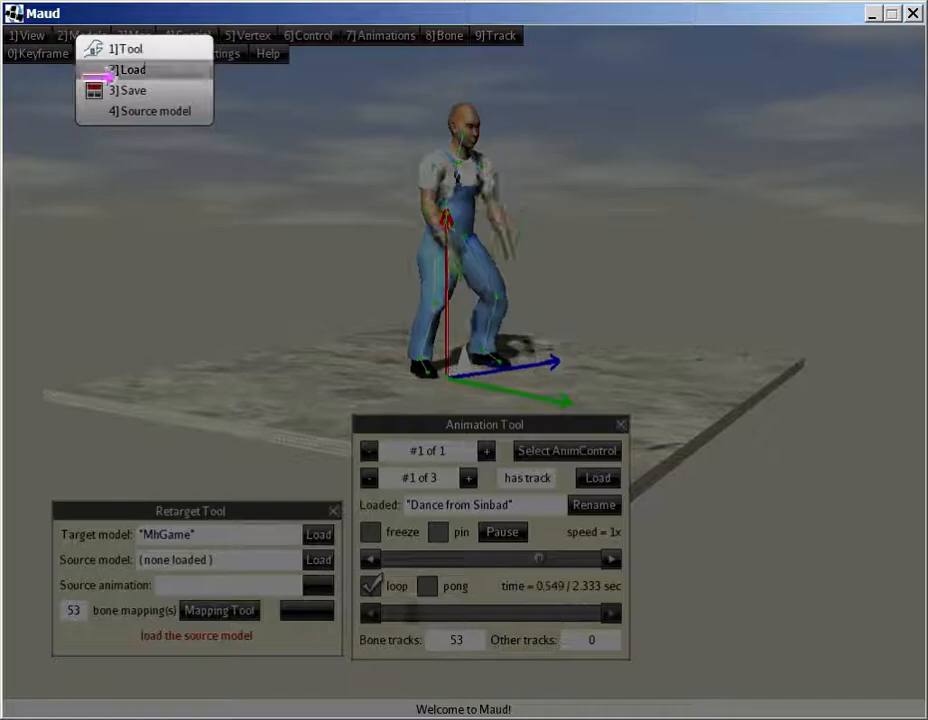
left_click(128, 68)
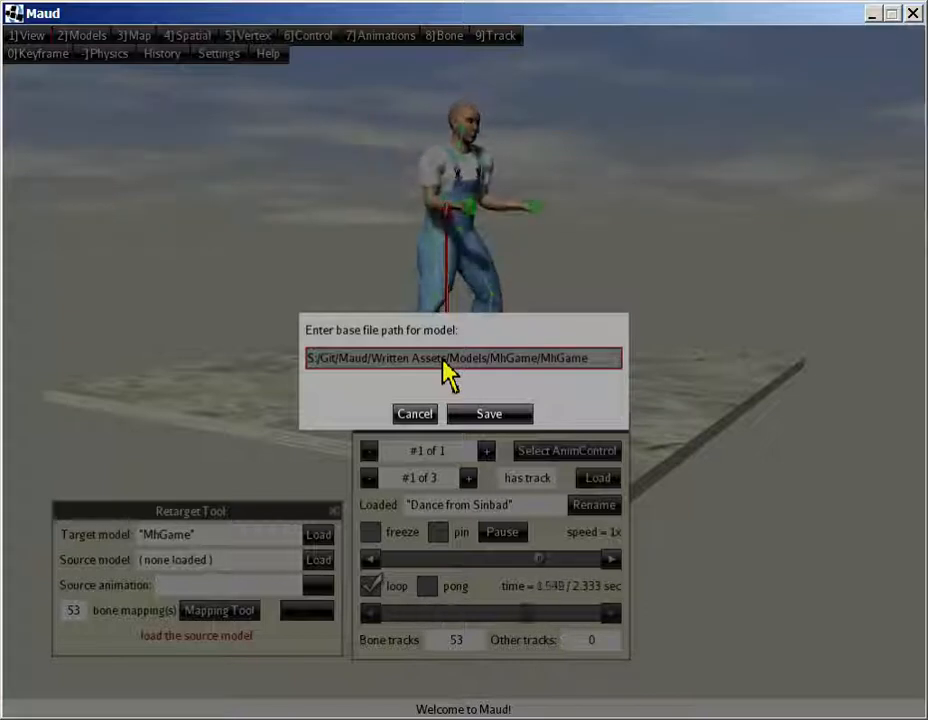
left_click(488, 412)
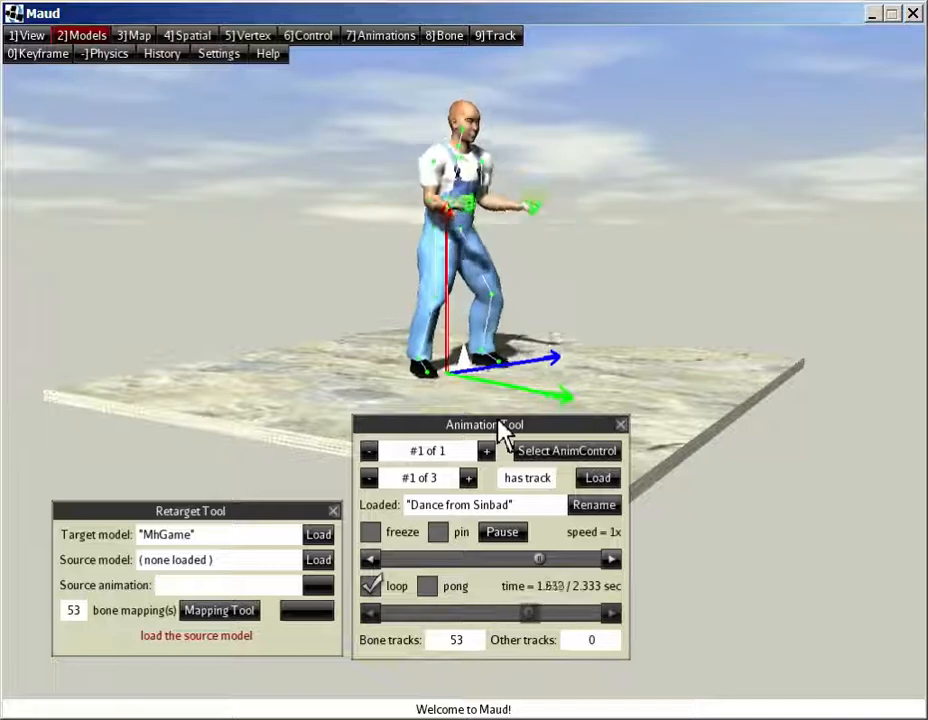
left_click(80, 36)
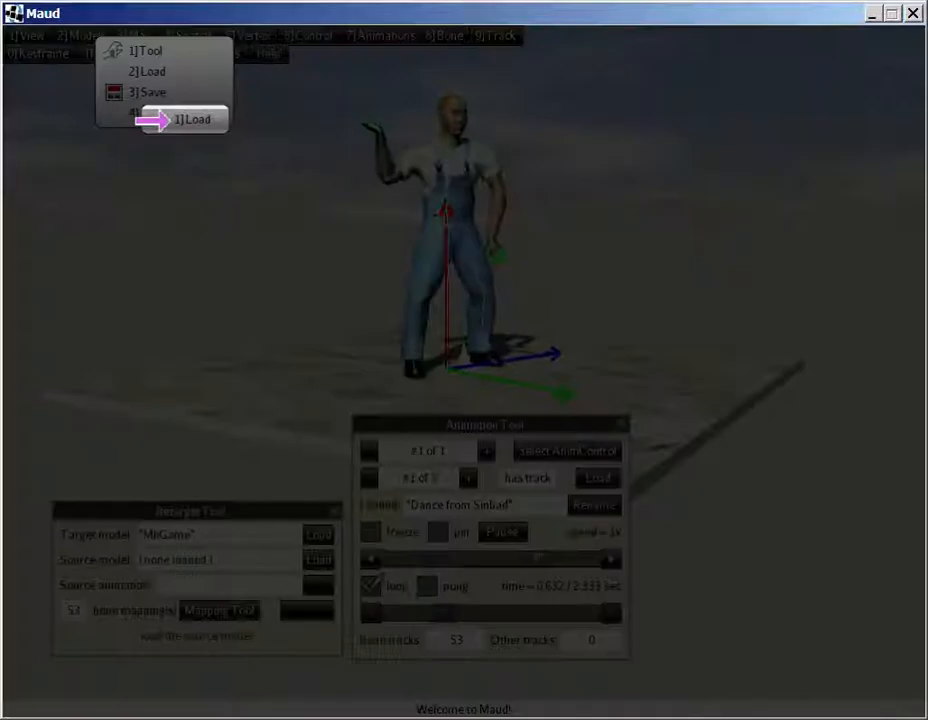
left_click(192, 120)
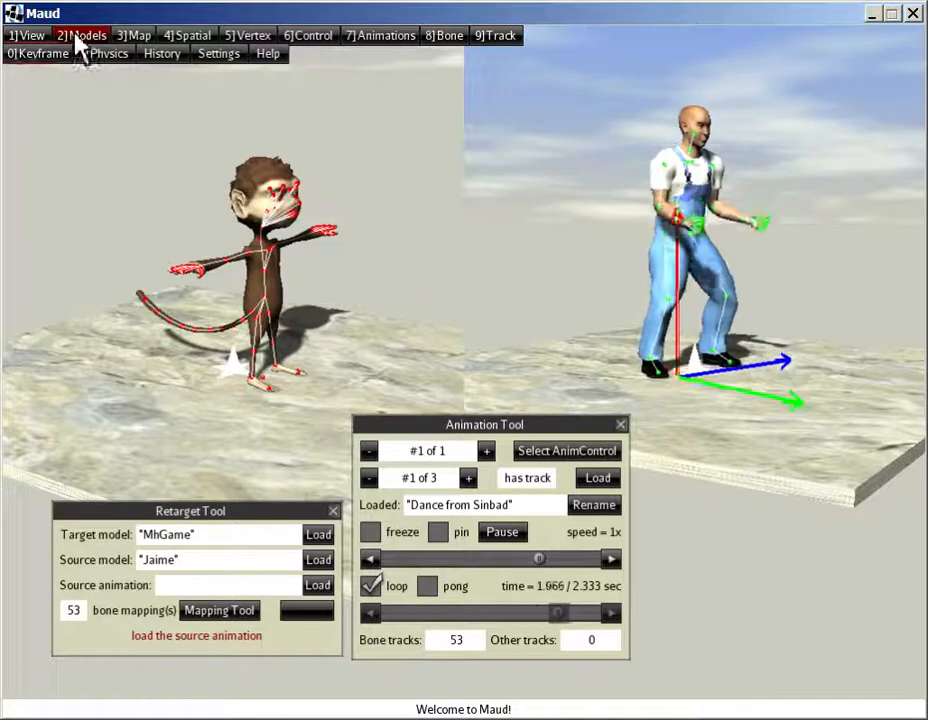
left_click(84, 36)
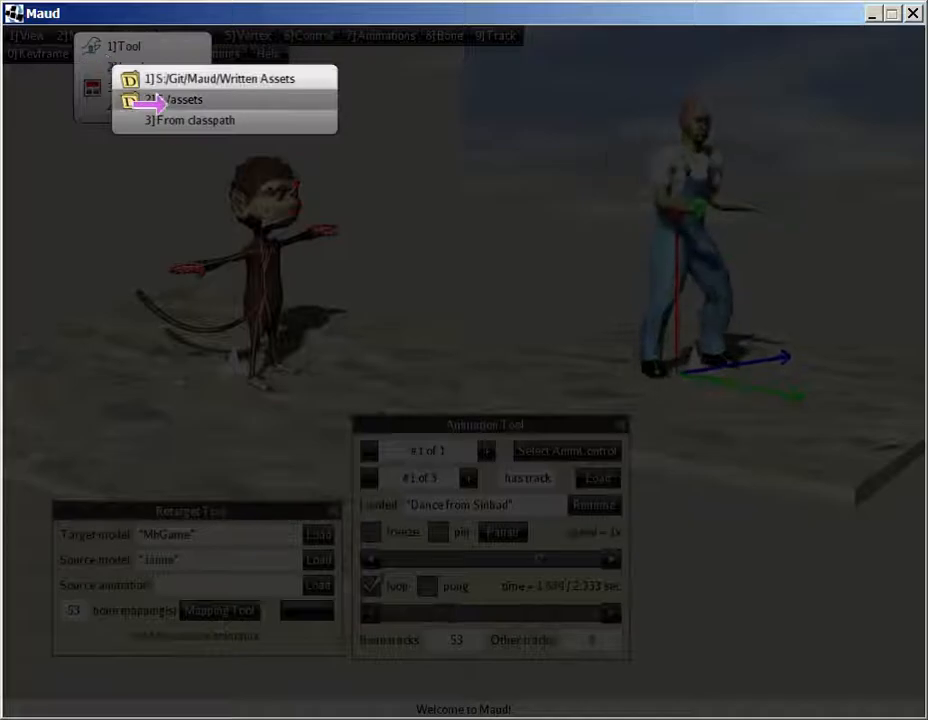
left_click(176, 100)
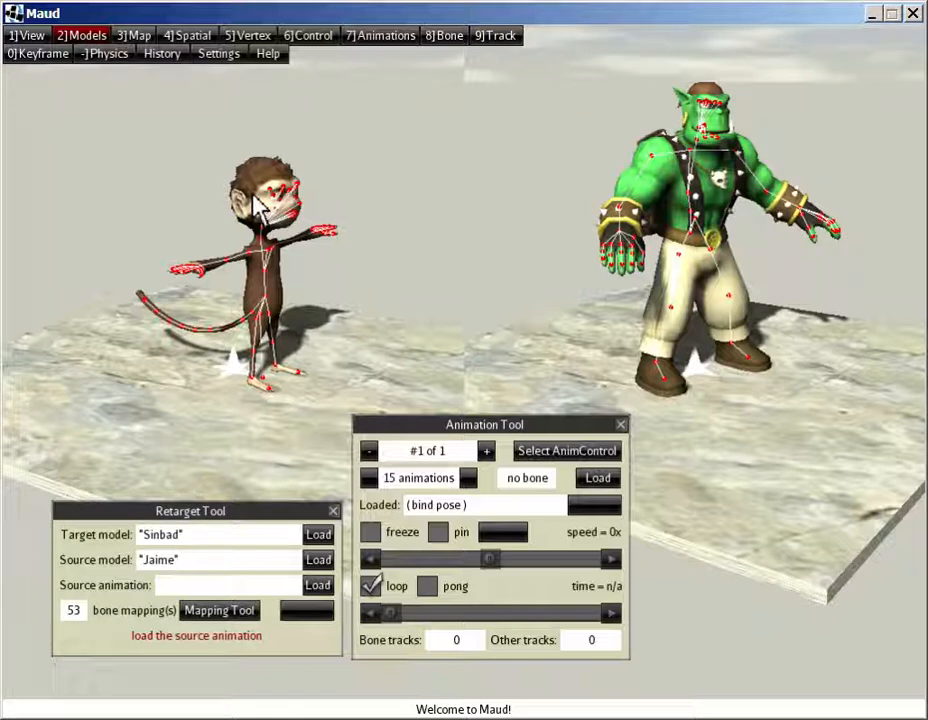
mouse_move(204, 450)
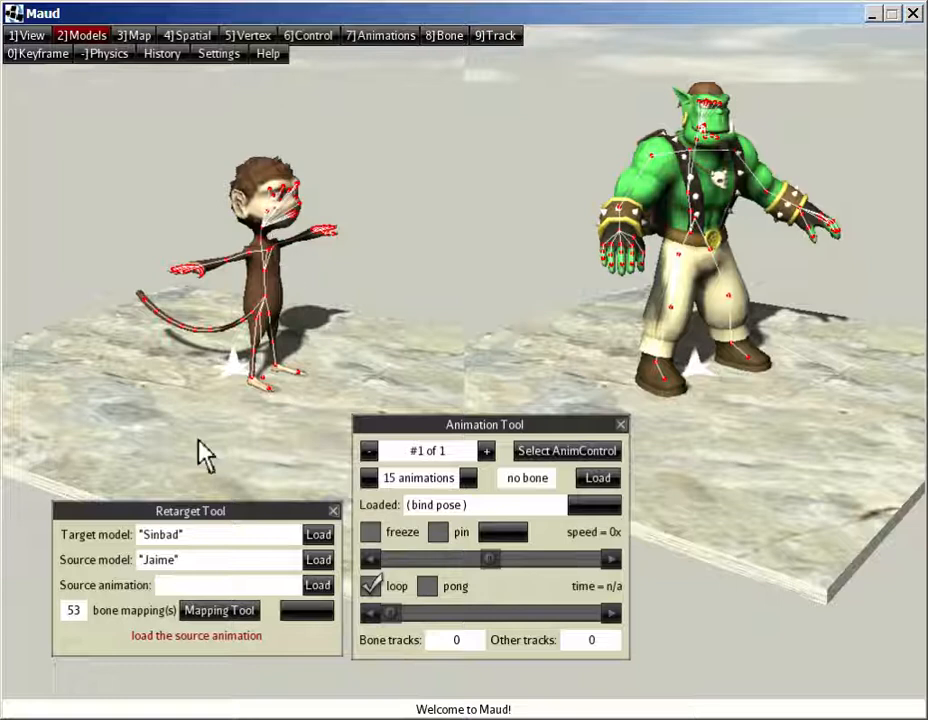
mouse_move(380, 36)
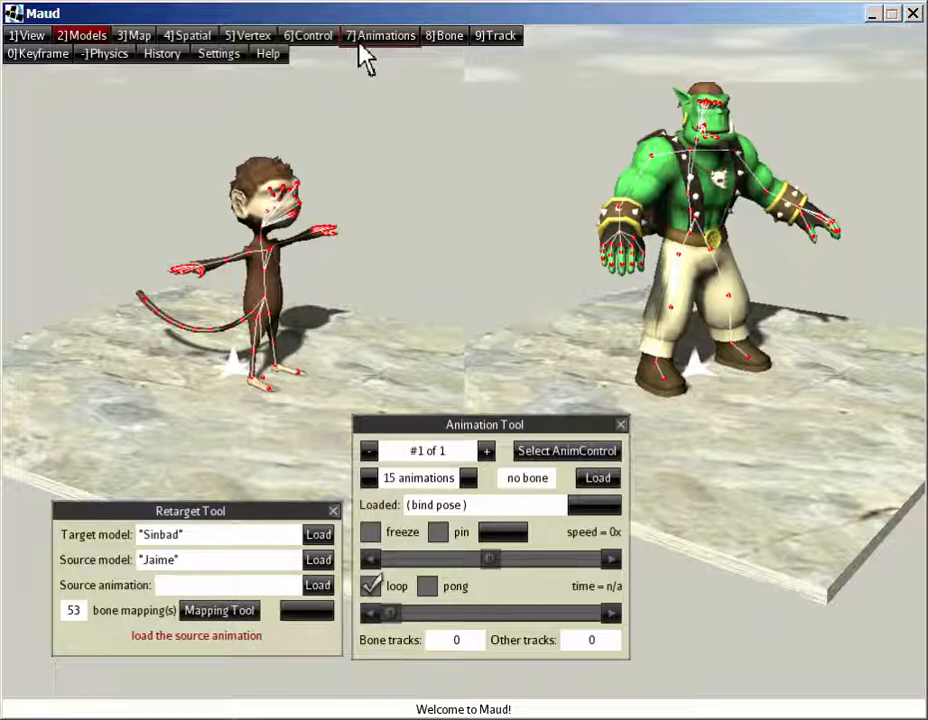
mouse_move(118, 322)
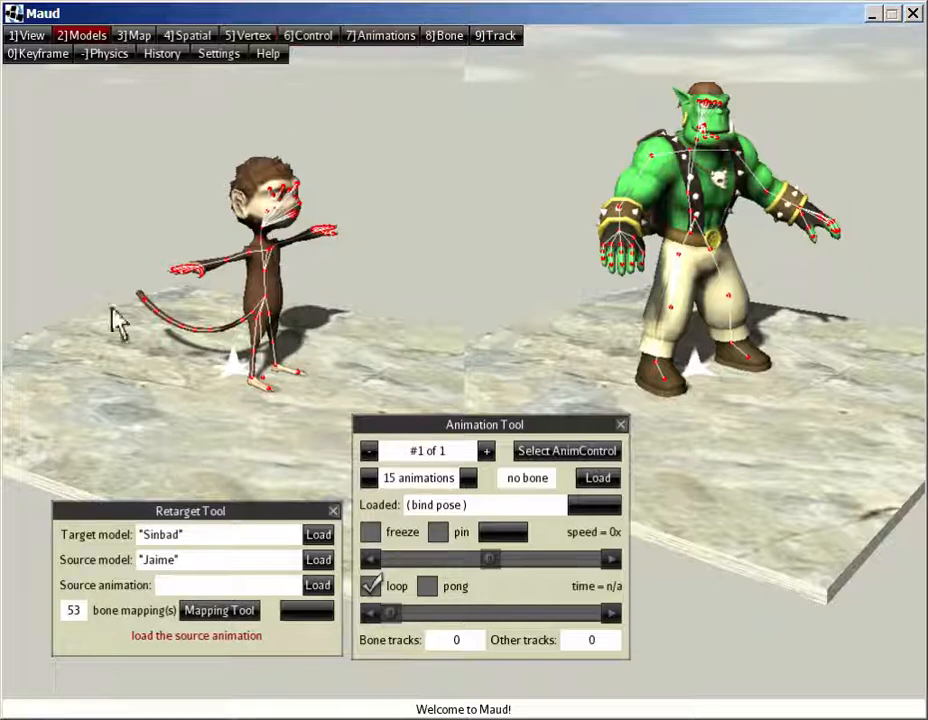
mouse_move(696, 210)
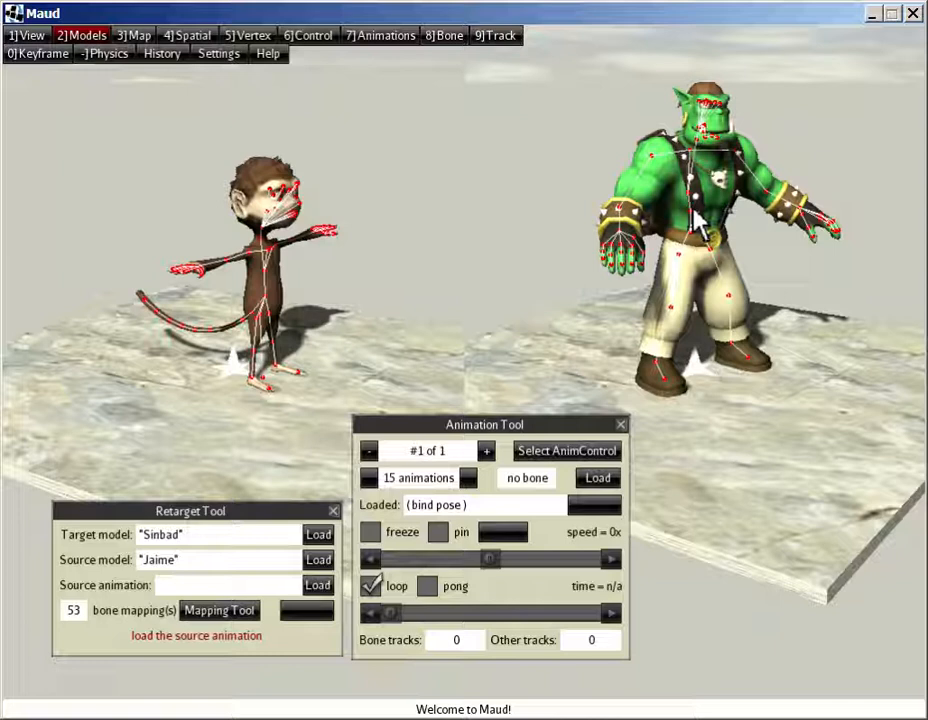
mouse_move(680, 176)
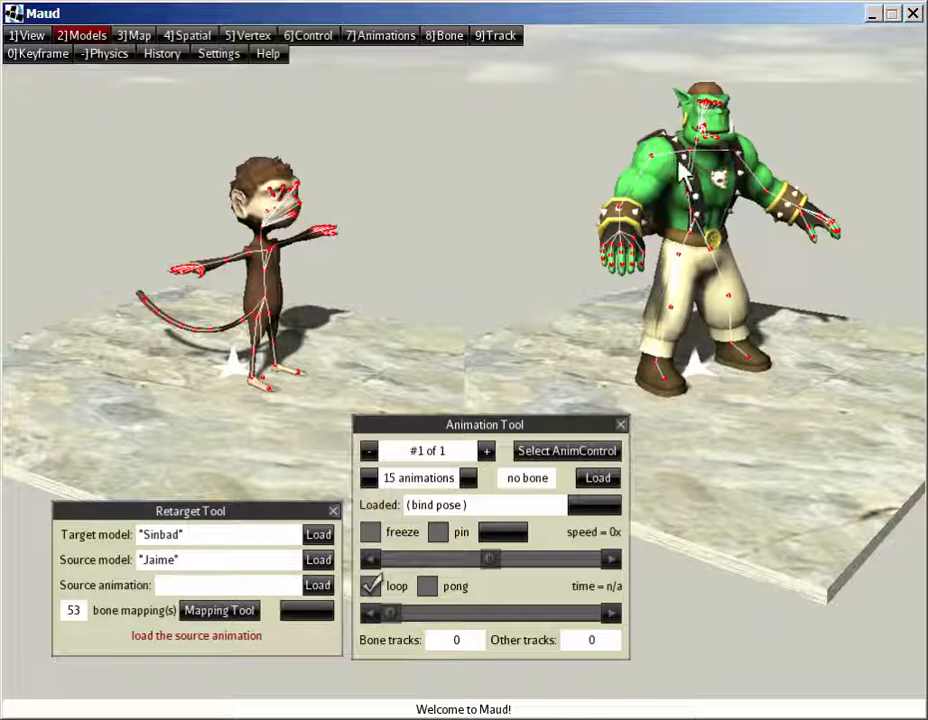
mouse_move(300, 270)
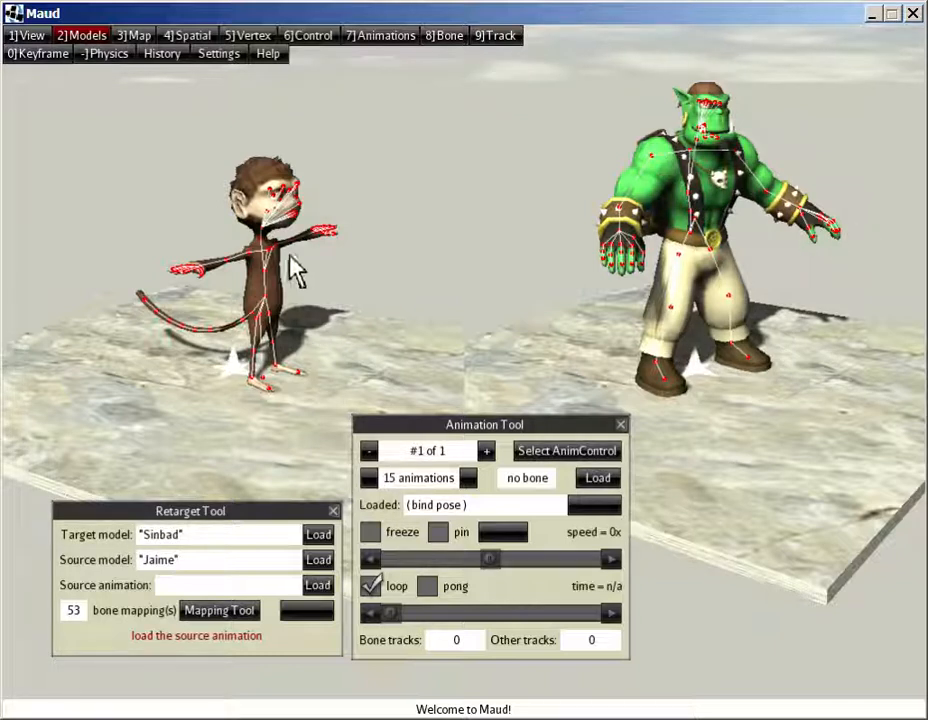
mouse_move(420, 270)
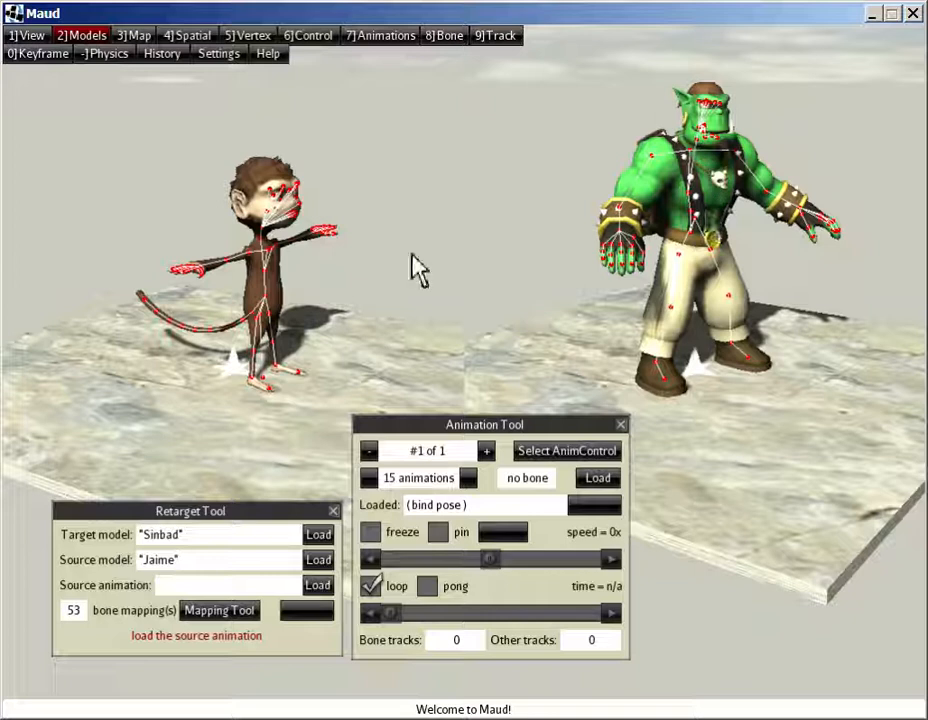
mouse_move(330, 250)
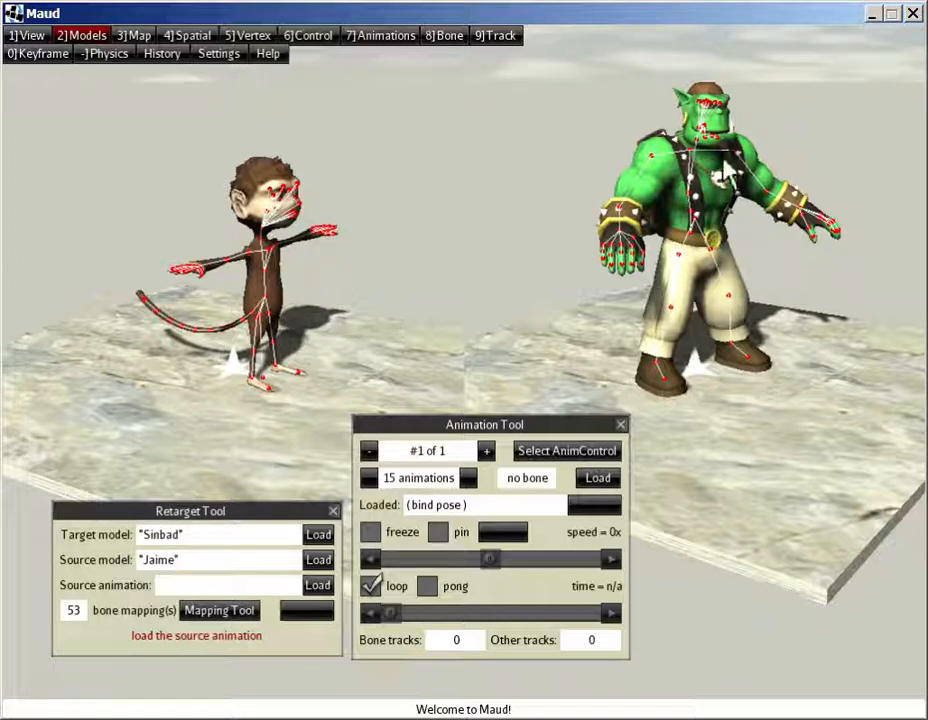
mouse_move(724, 284)
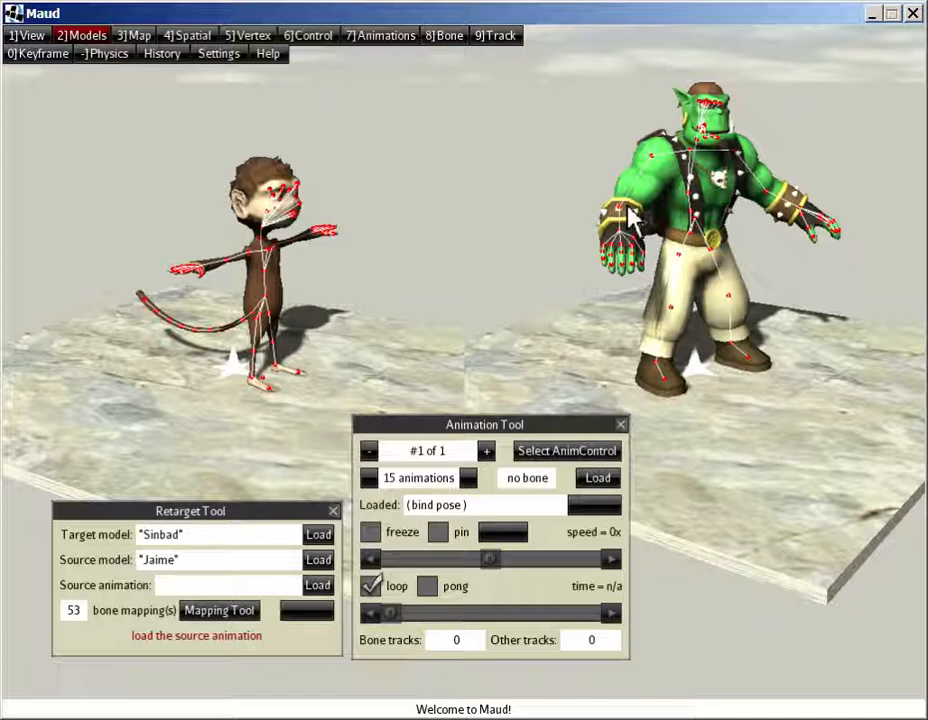
mouse_move(400, 176)
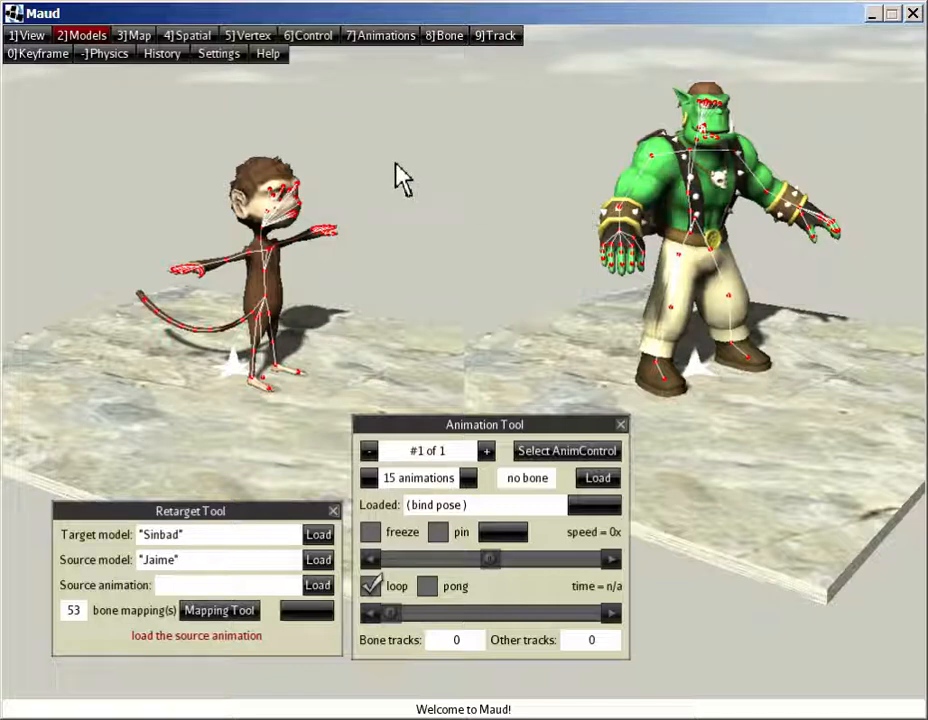
mouse_move(362, 140)
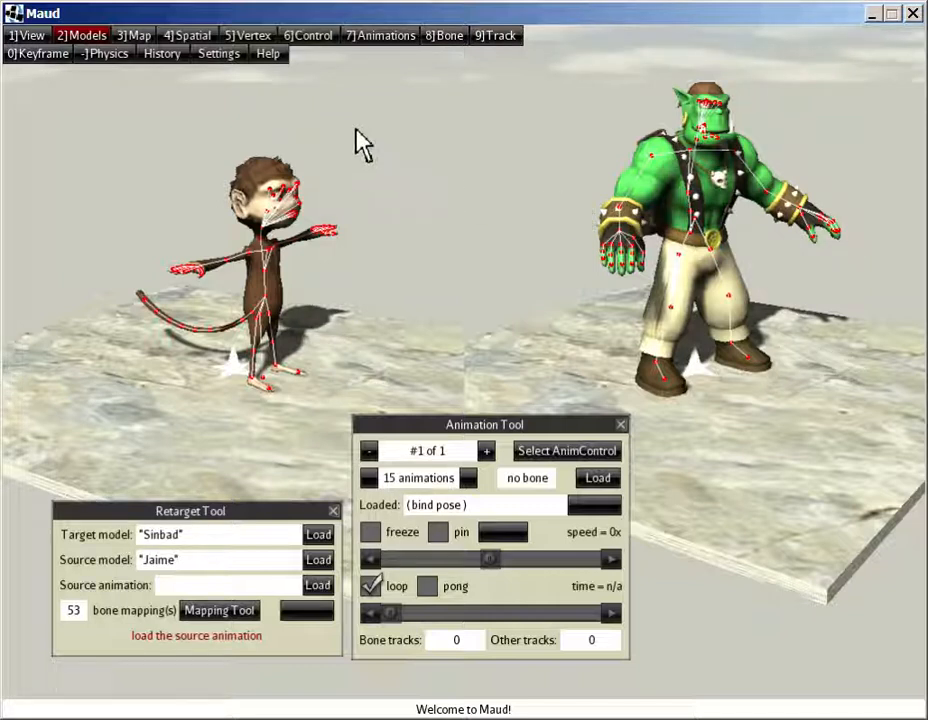
mouse_move(220, 150)
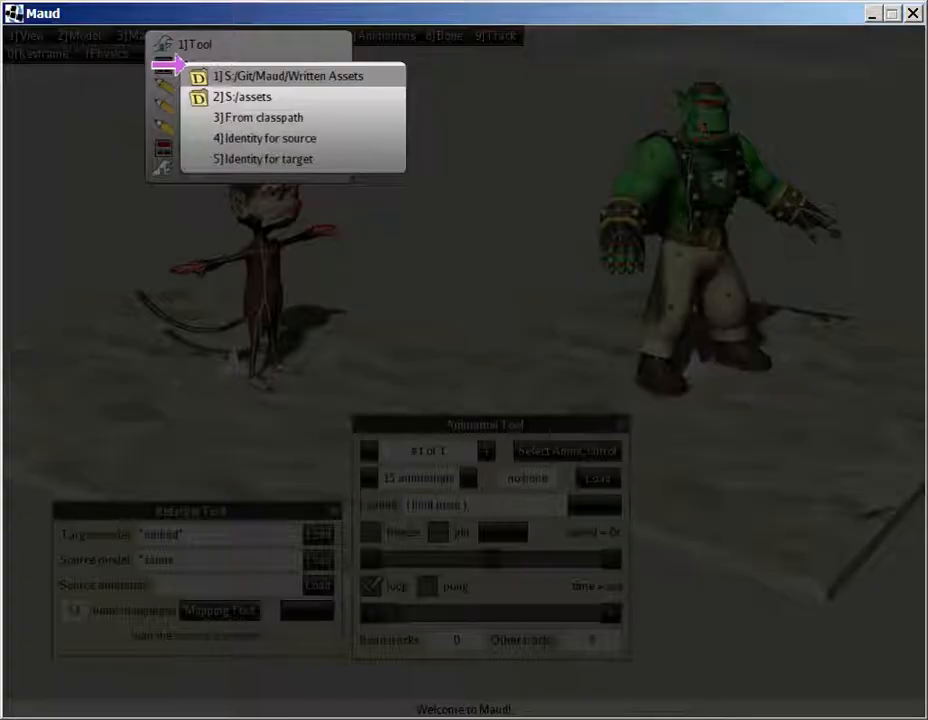
mouse_move(270, 116)
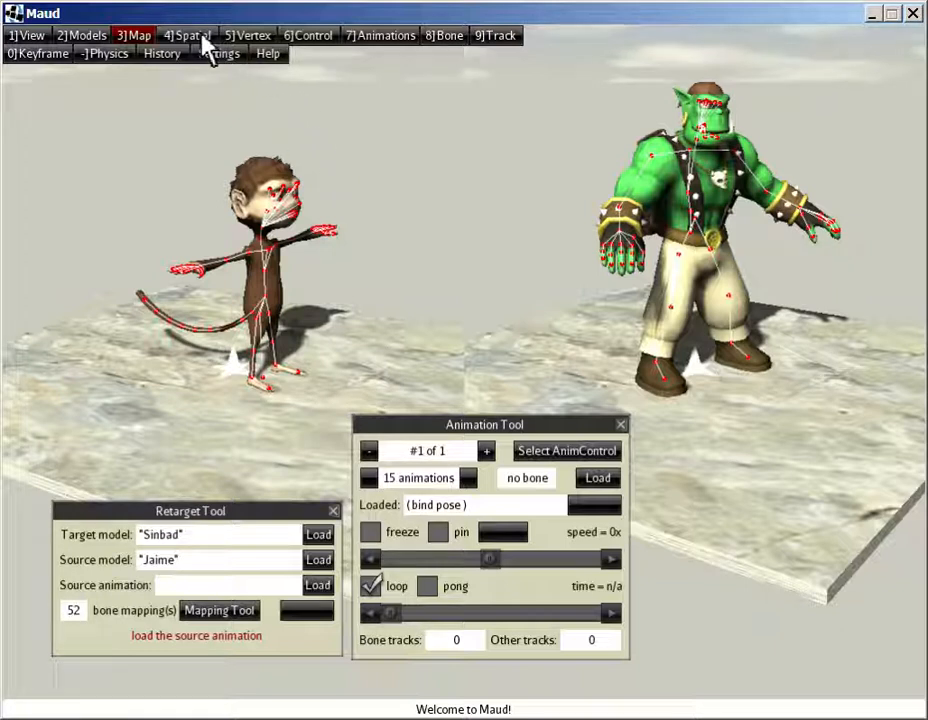
mouse_move(150, 564)
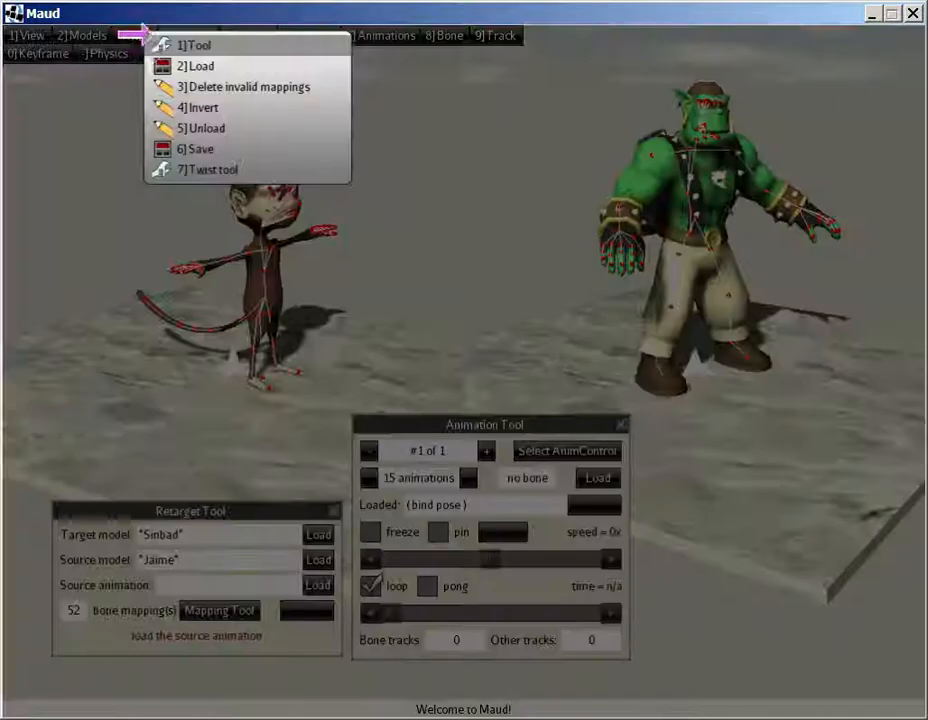
- Tick 'use inverse' on the Sinbad-to-Jaime skeleton map in the Mapping Tool and close it
left_click(196, 44)
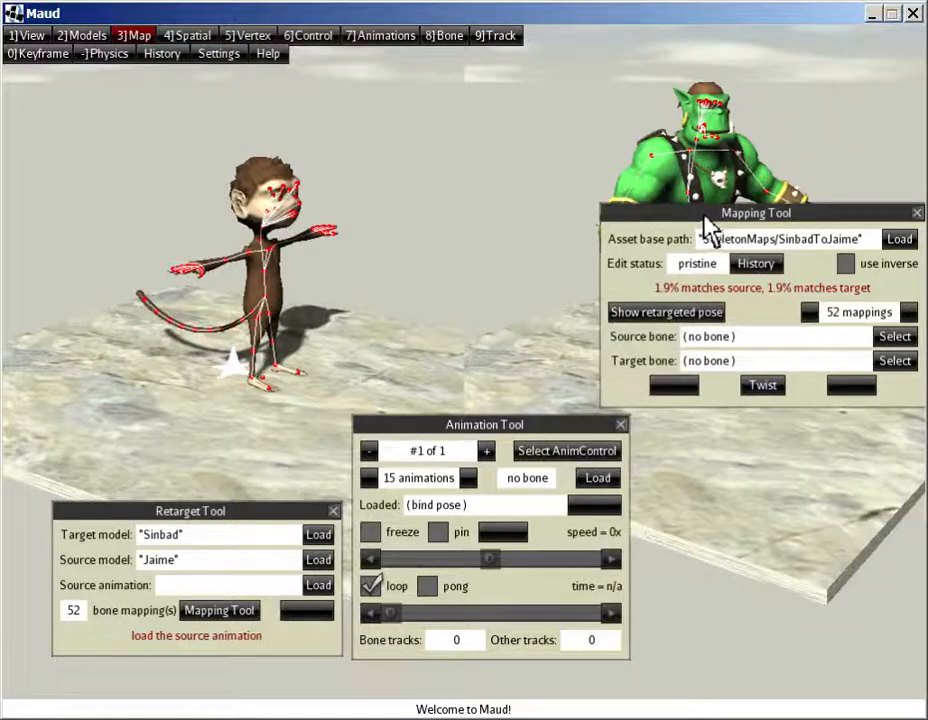
left_click_drag(756, 212, 176, 276)
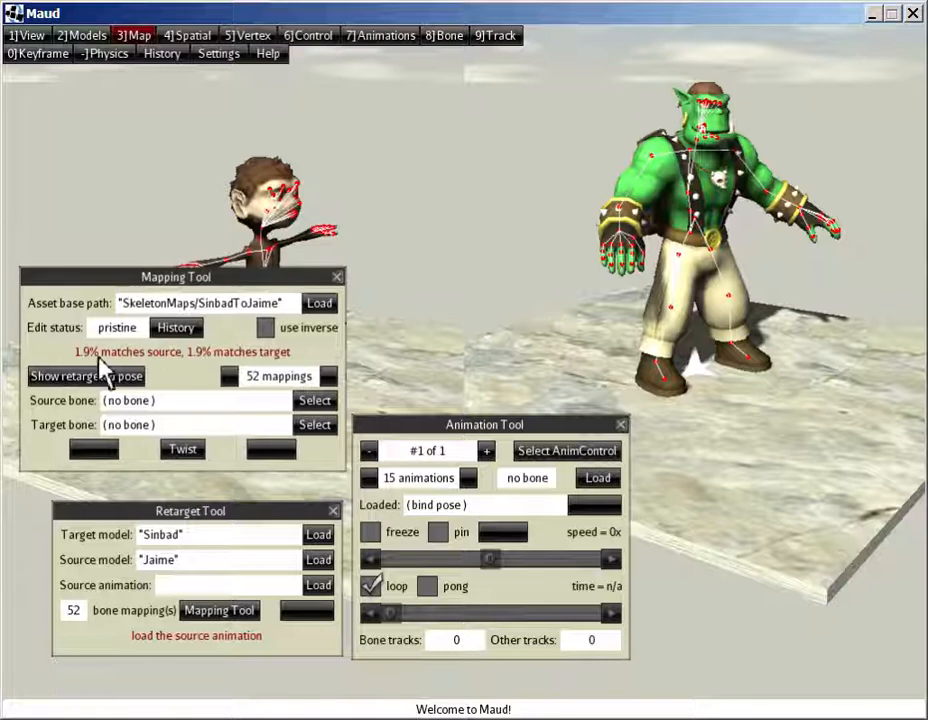
mouse_move(310, 372)
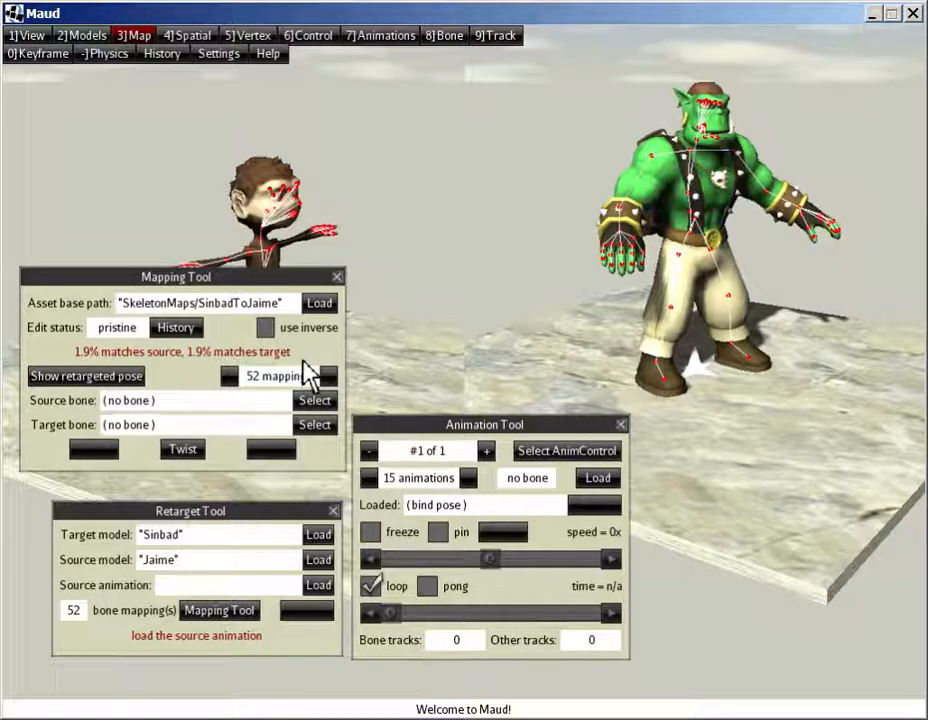
mouse_move(296, 376)
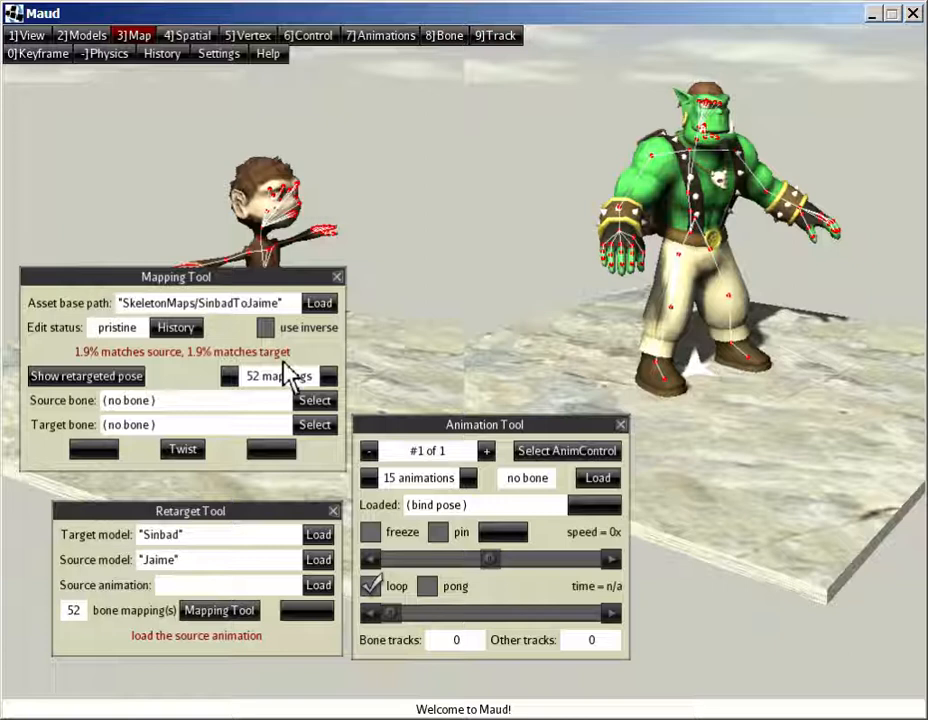
mouse_move(264, 316)
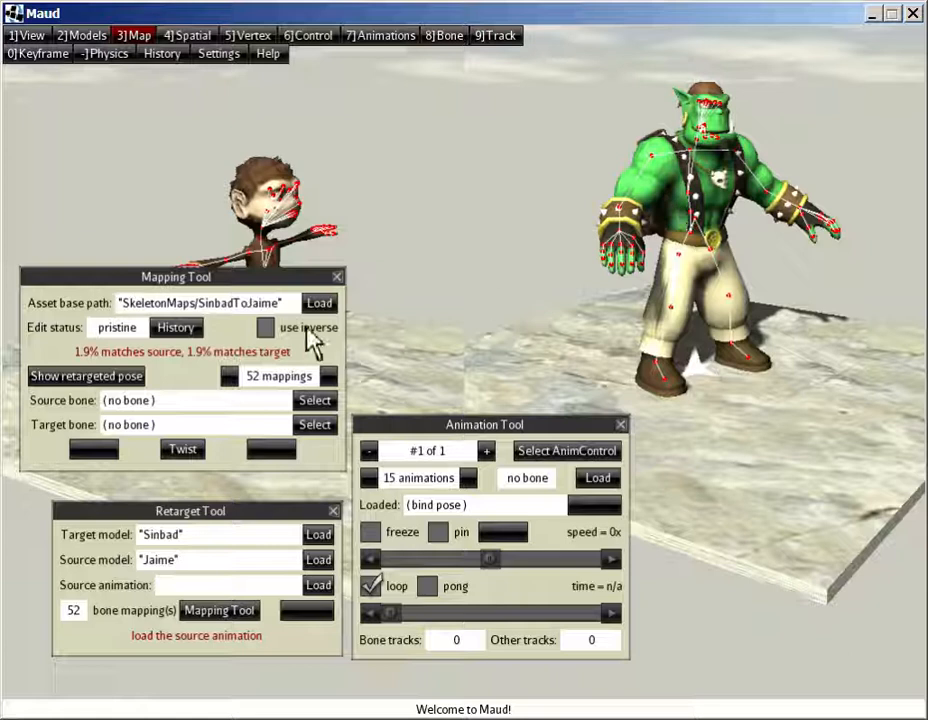
left_click(266, 328)
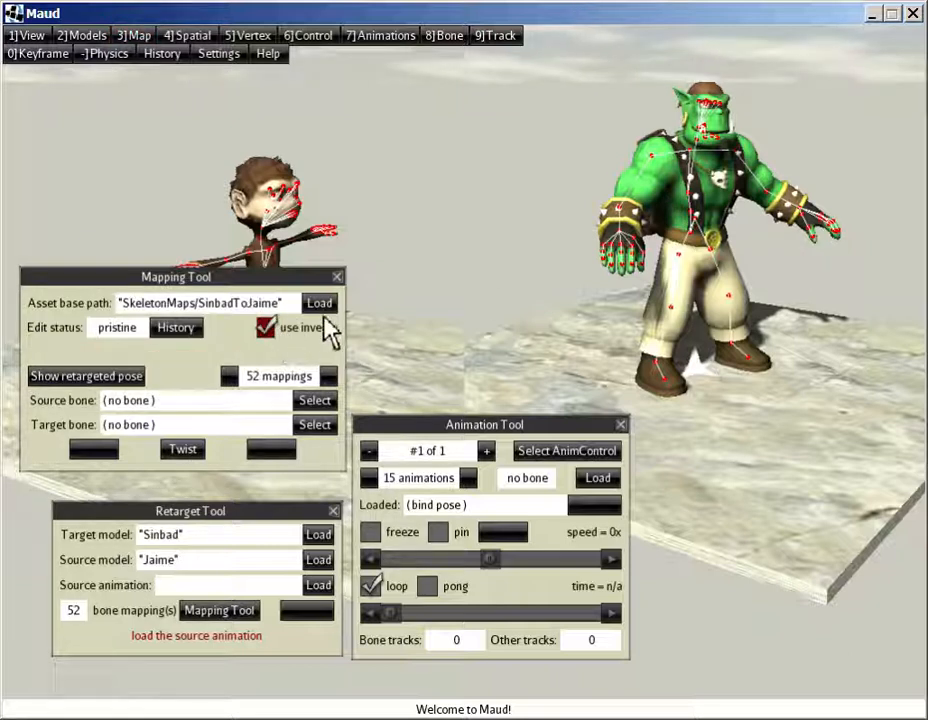
left_click(336, 276)
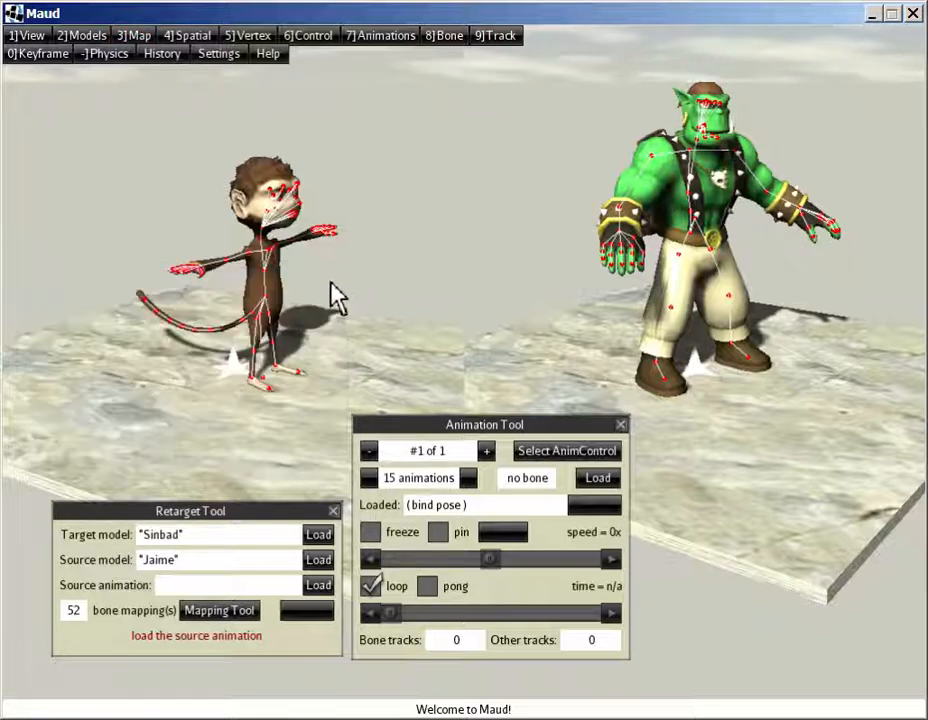
mouse_move(164, 556)
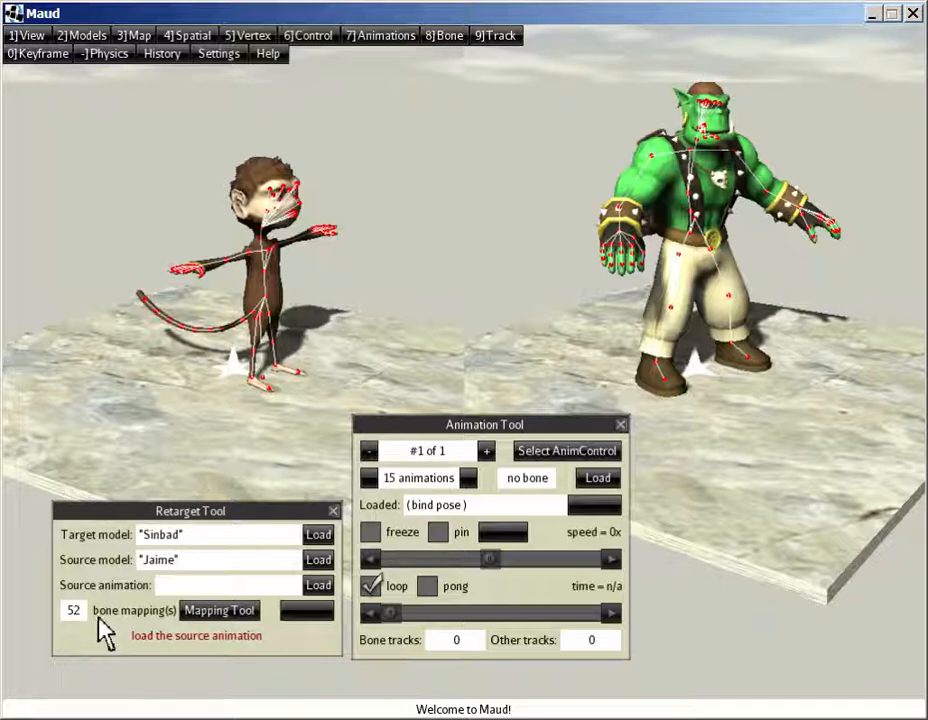
mouse_move(140, 596)
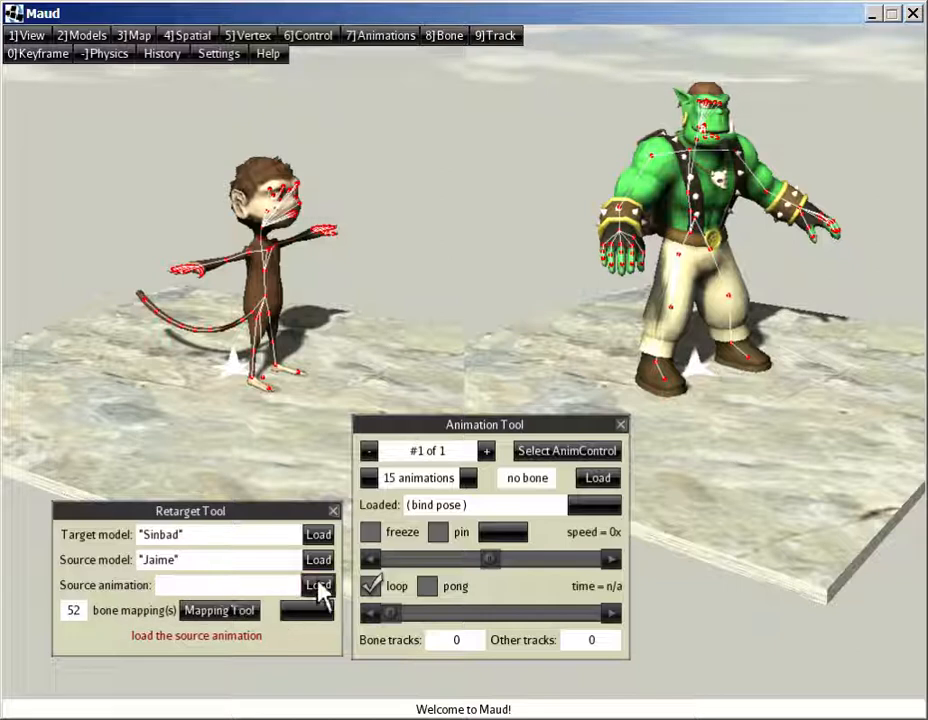
- Load Jaime's Taunt as source and retarget it onto Sinbad as a new animation named Taunt
left_click(318, 584)
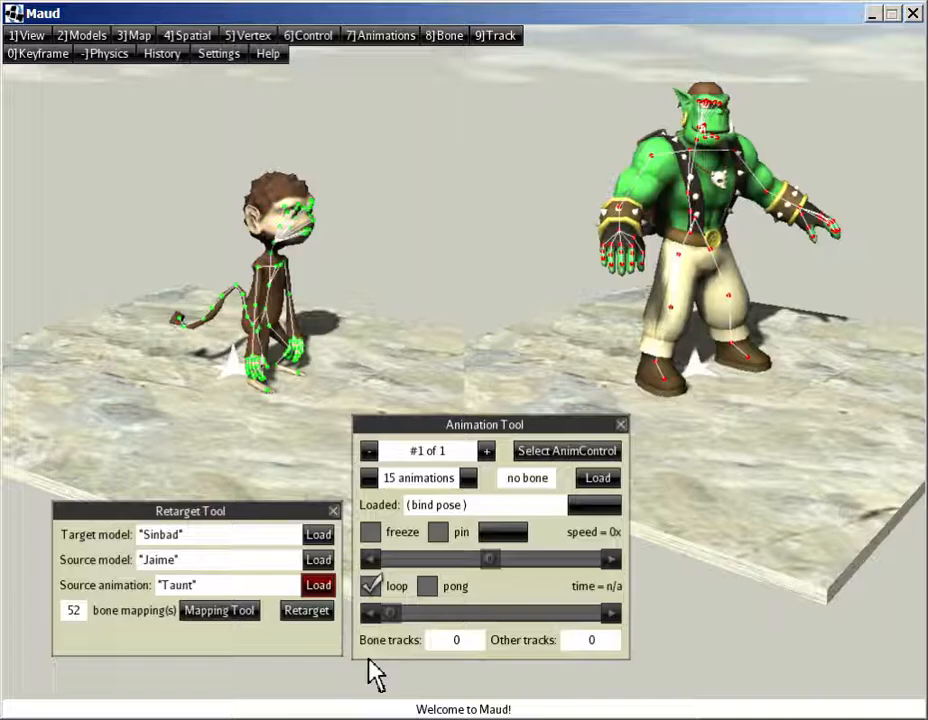
left_click(306, 610)
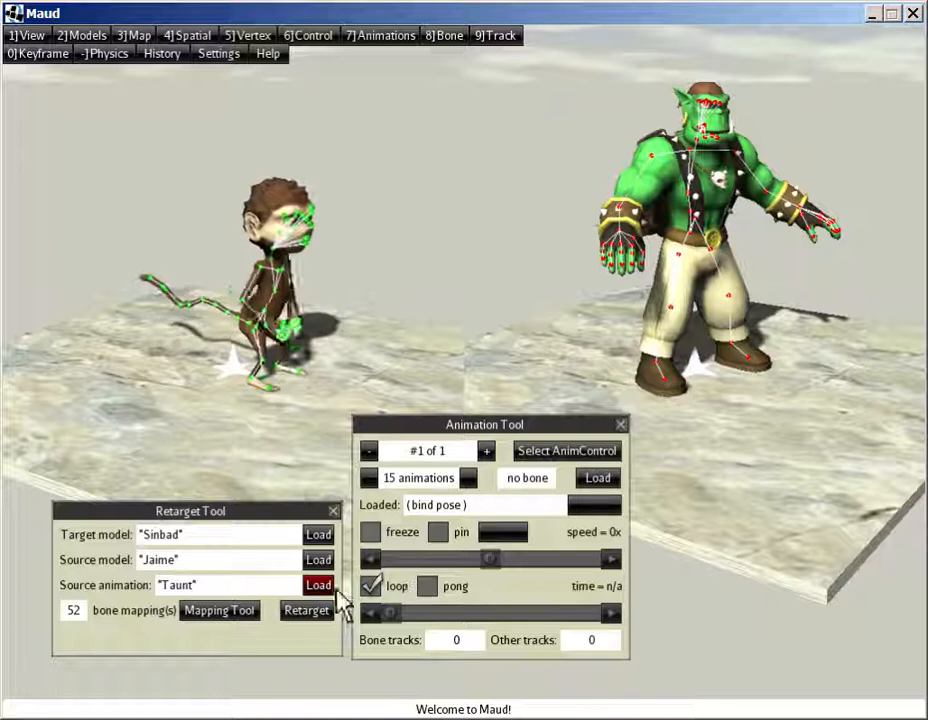
left_click(306, 610)
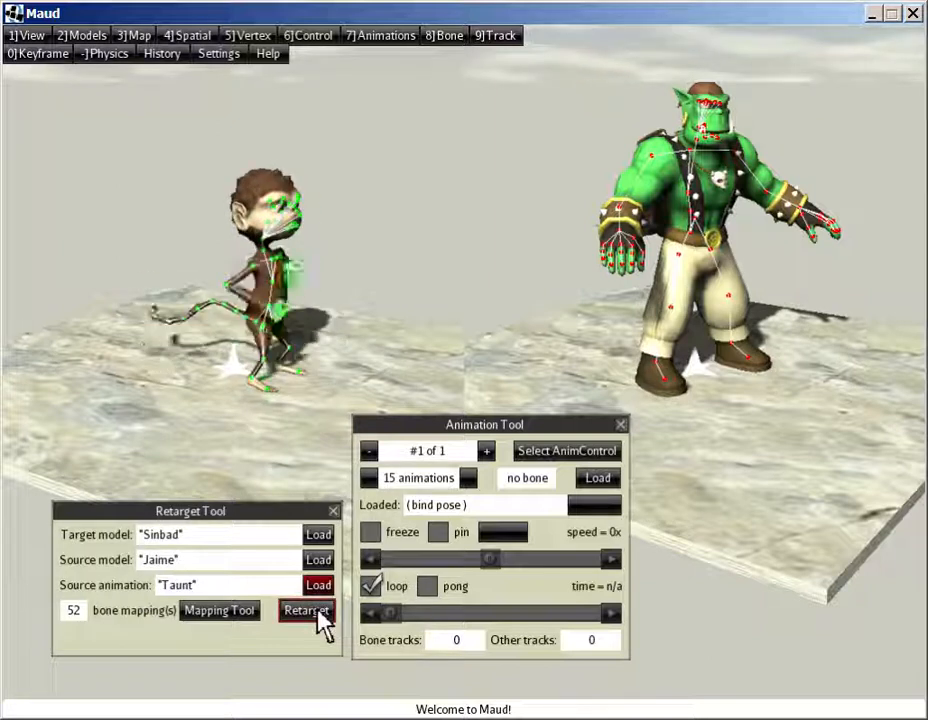
left_click(306, 610)
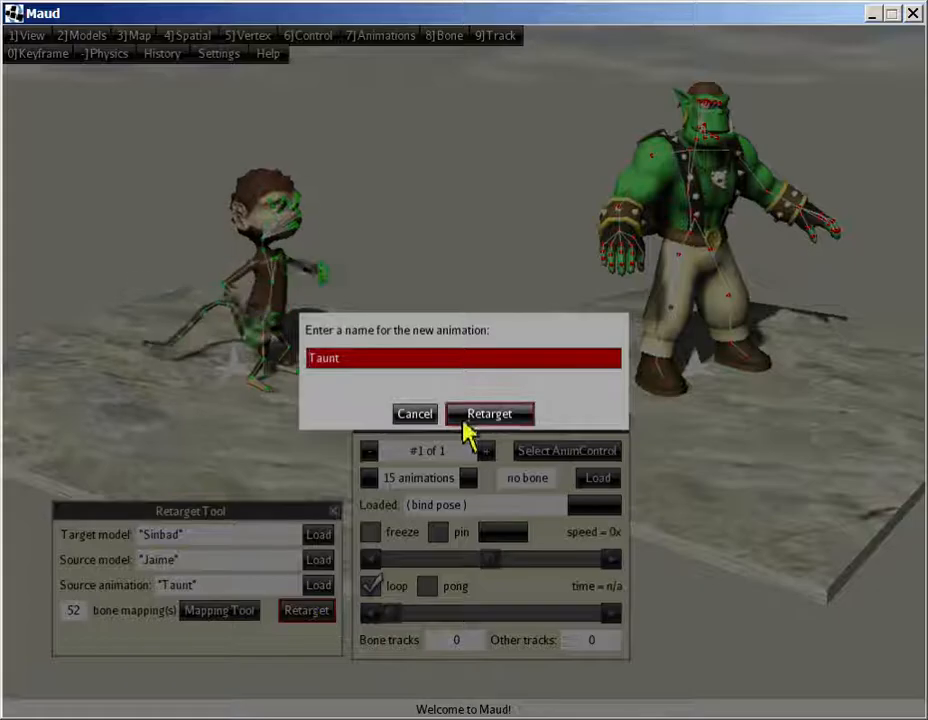
left_click(488, 412)
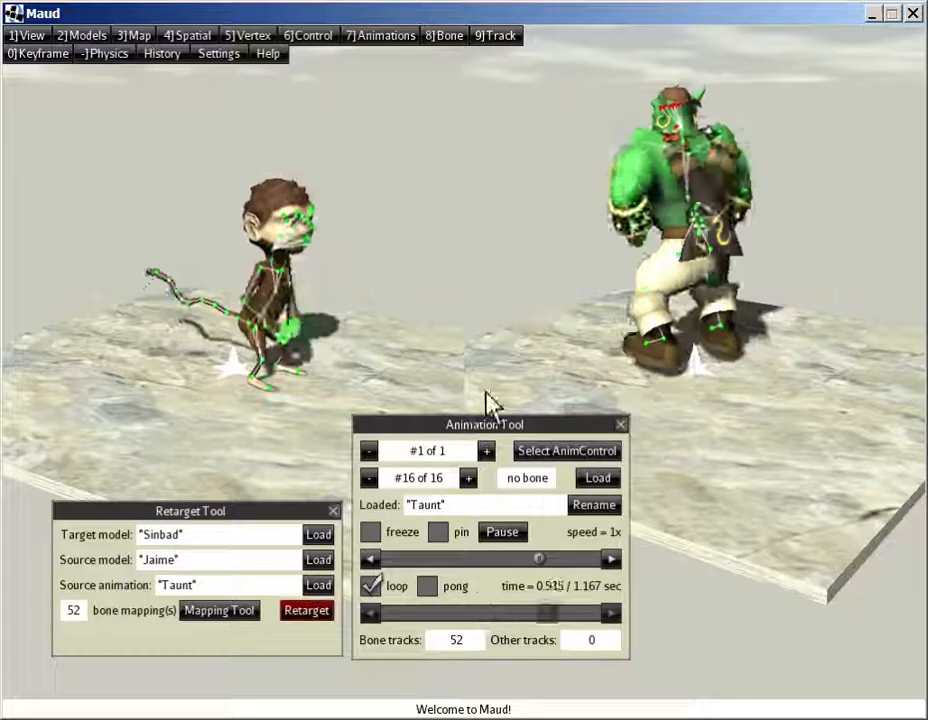